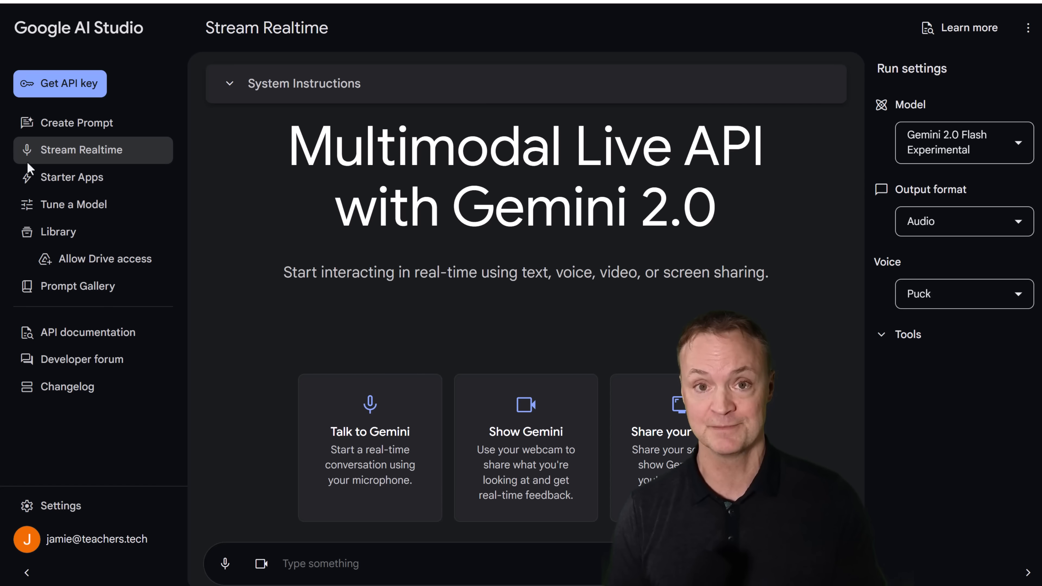
Start a live Stream Realtime session with Gemini from a new prompt
{"action": "left_click", "coordinate": [77, 122]}
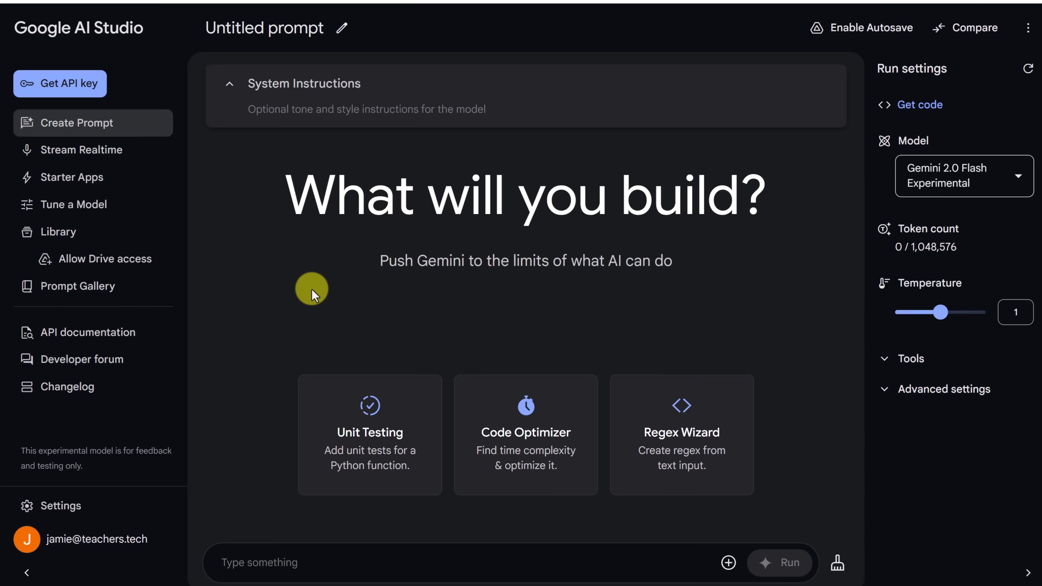
{"action": "mouse_move", "coordinate": [317, 255]}
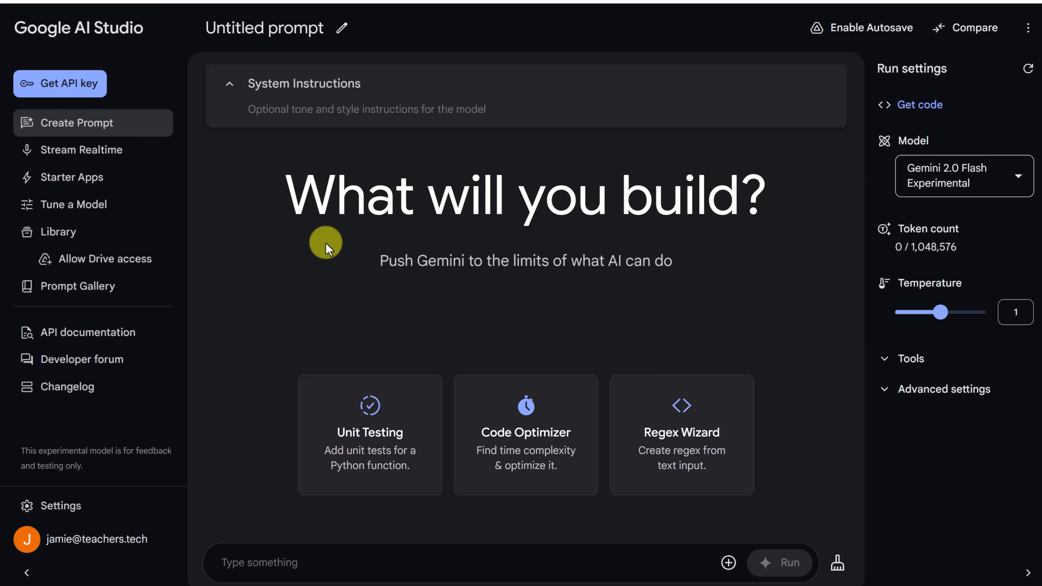
{"action": "mouse_move", "coordinate": [75, 150]}
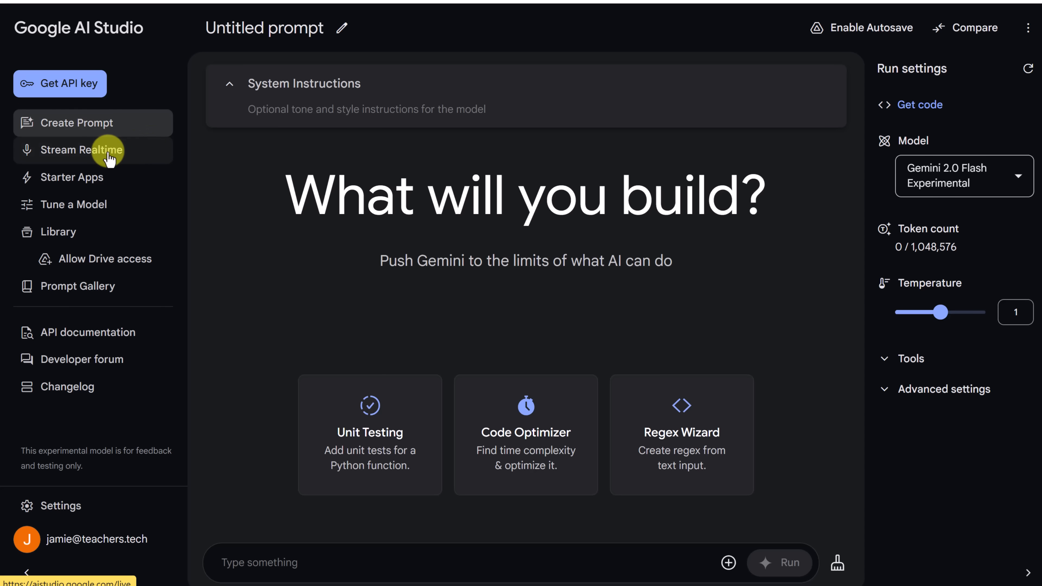
{"action": "left_click", "coordinate": [85, 150]}
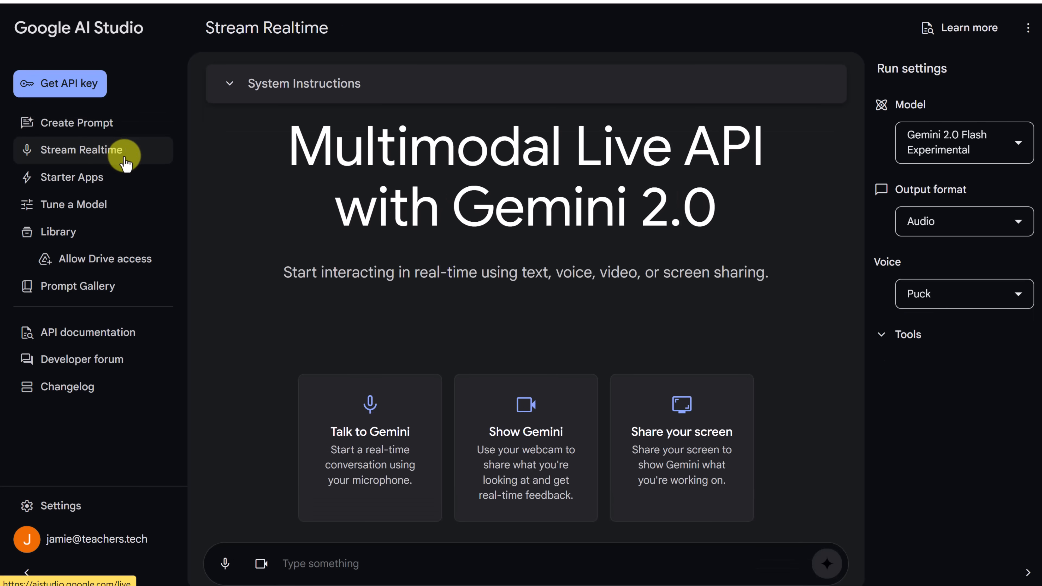
{"action": "mouse_move", "coordinate": [451, 293]}
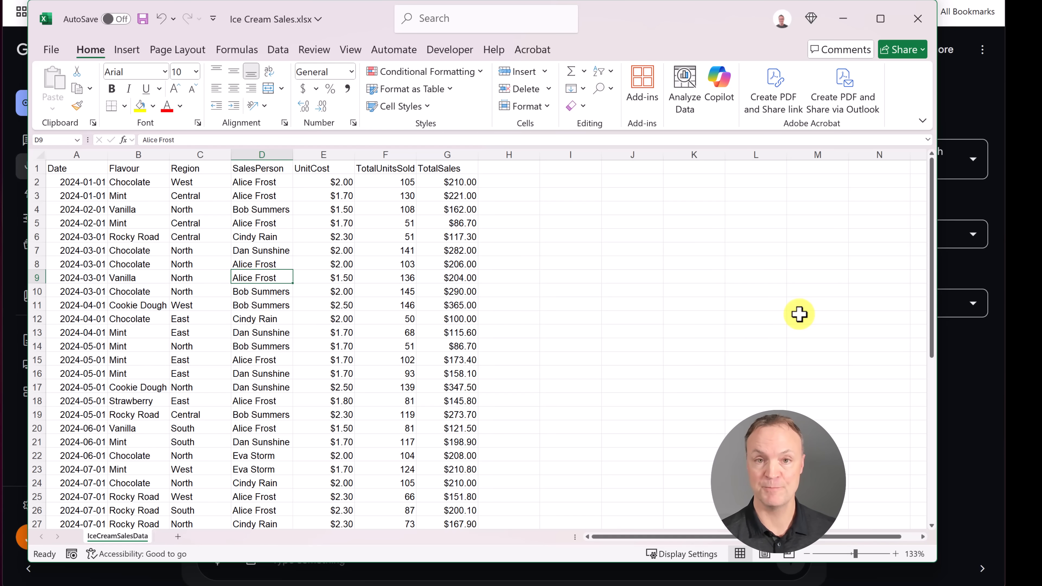
{"action": "mouse_move", "coordinate": [648, 279]}
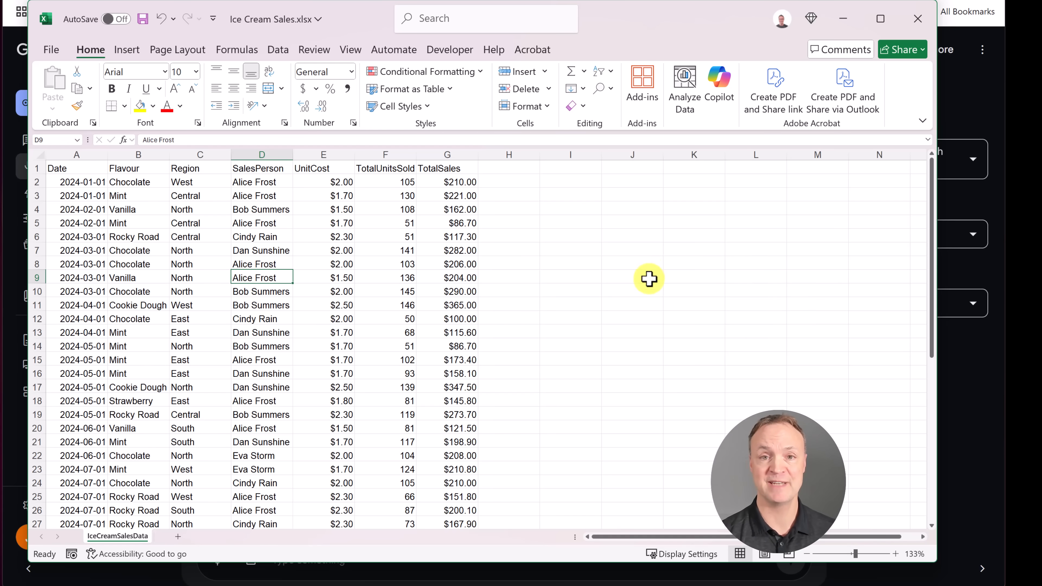
{"action": "mouse_move", "coordinate": [599, 316]}
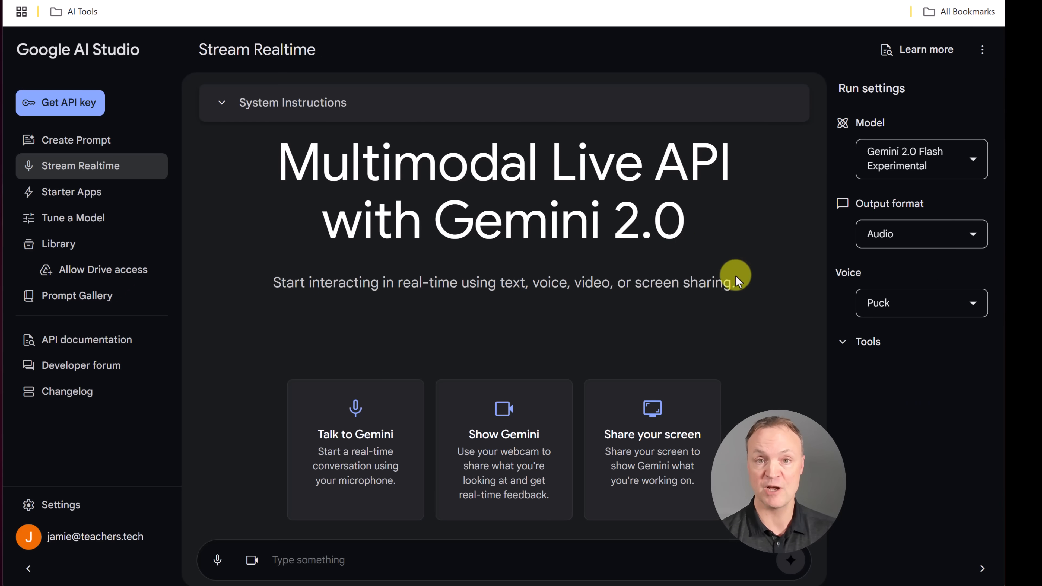
{"action": "mouse_move", "coordinate": [750, 325]}
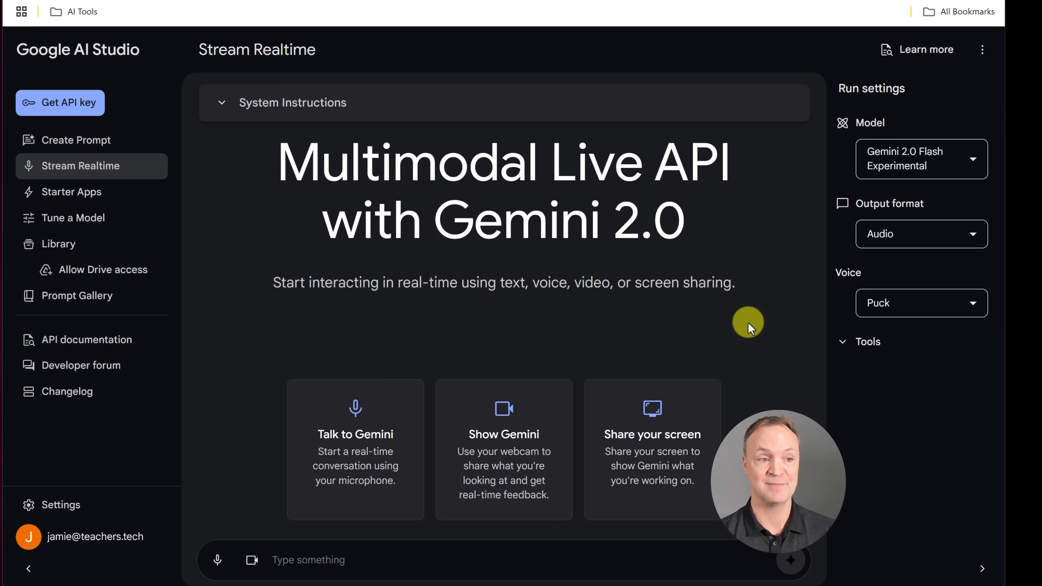
{"action": "mouse_move", "coordinate": [934, 186]}
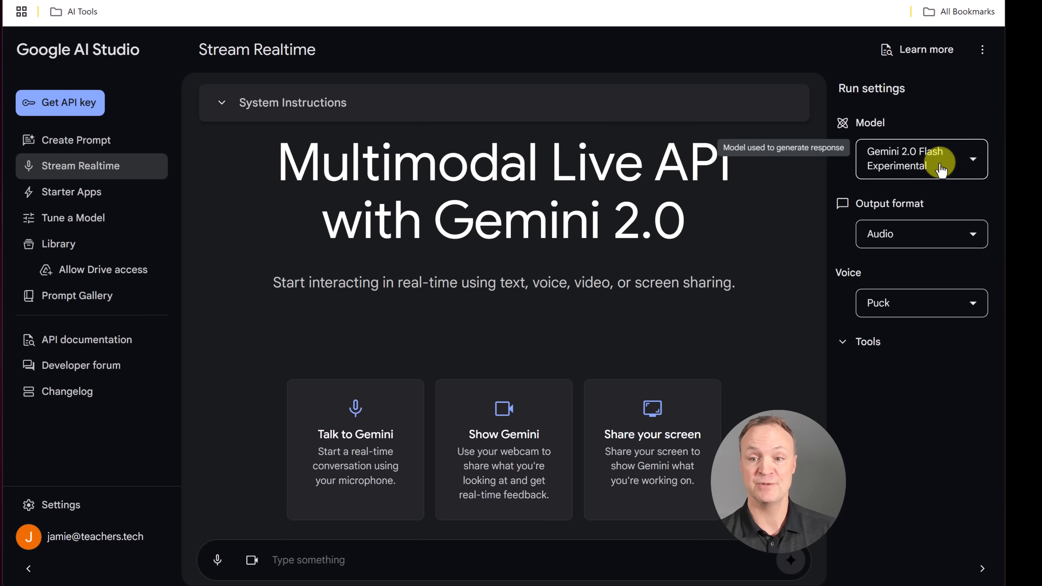
{"action": "mouse_move", "coordinate": [870, 191]}
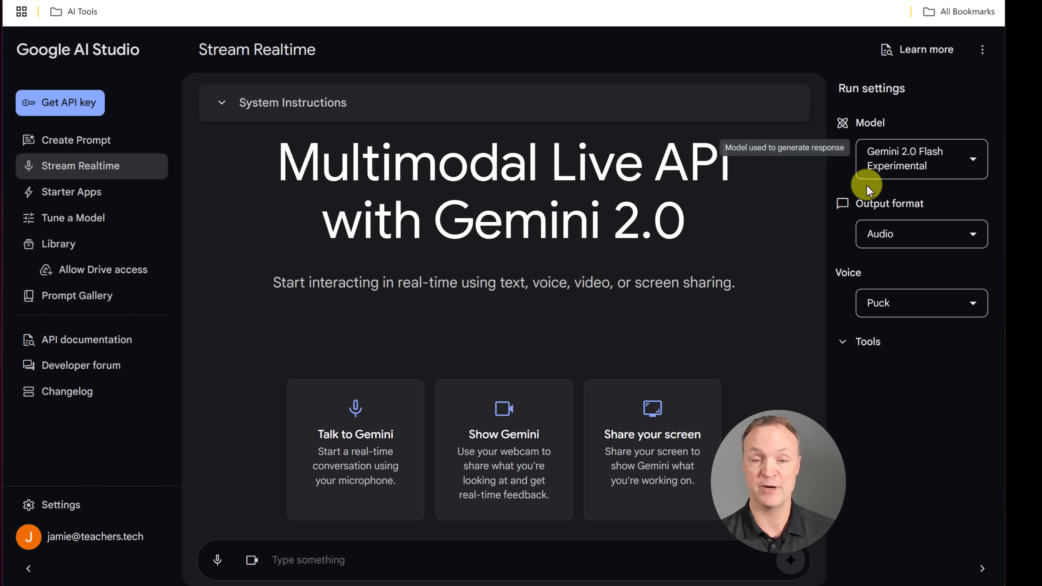
{"action": "mouse_move", "coordinate": [897, 229]}
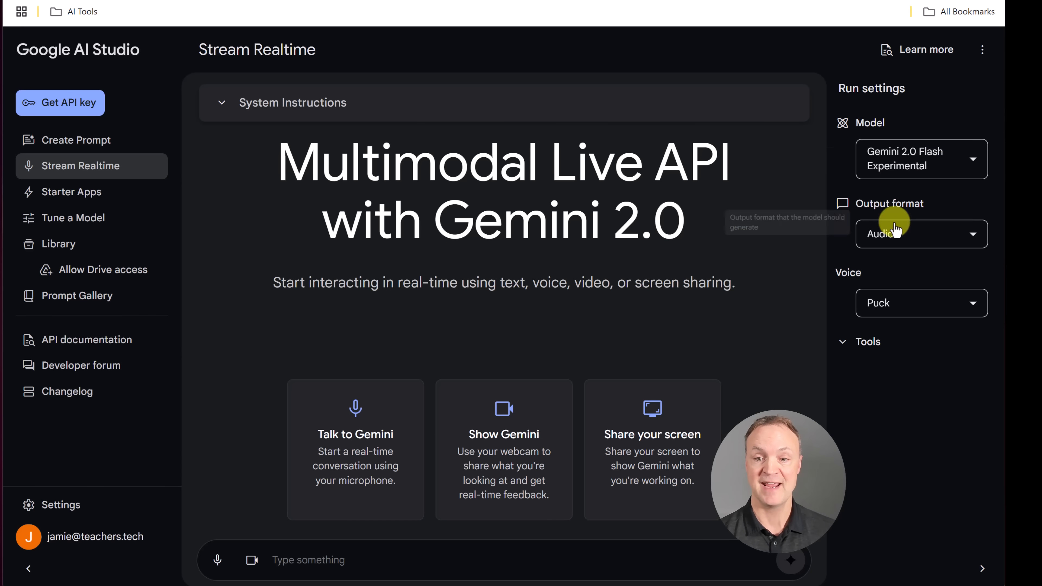
{"action": "left_click", "coordinate": [920, 234]}
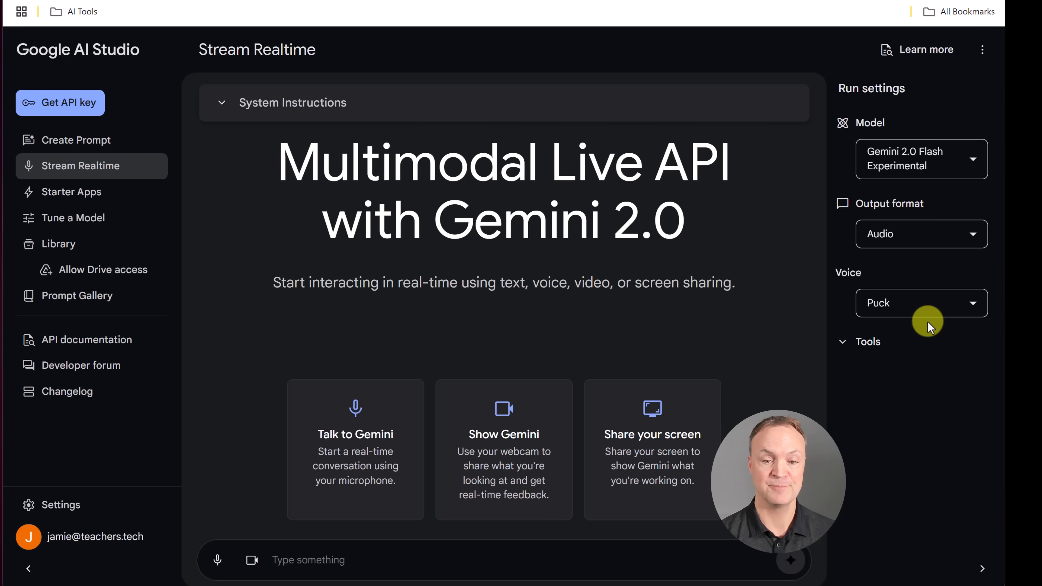
{"action": "mouse_move", "coordinate": [770, 332]}
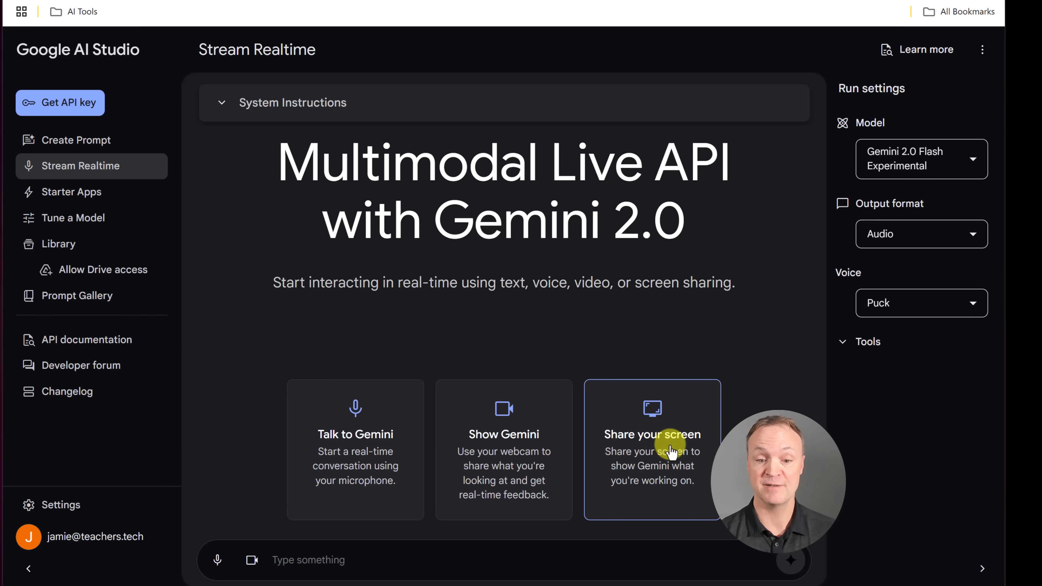
Begin screen sharing and pick the Ice Cream Sales.xlsx window in the Window list
{"action": "left_click", "coordinate": [652, 435]}
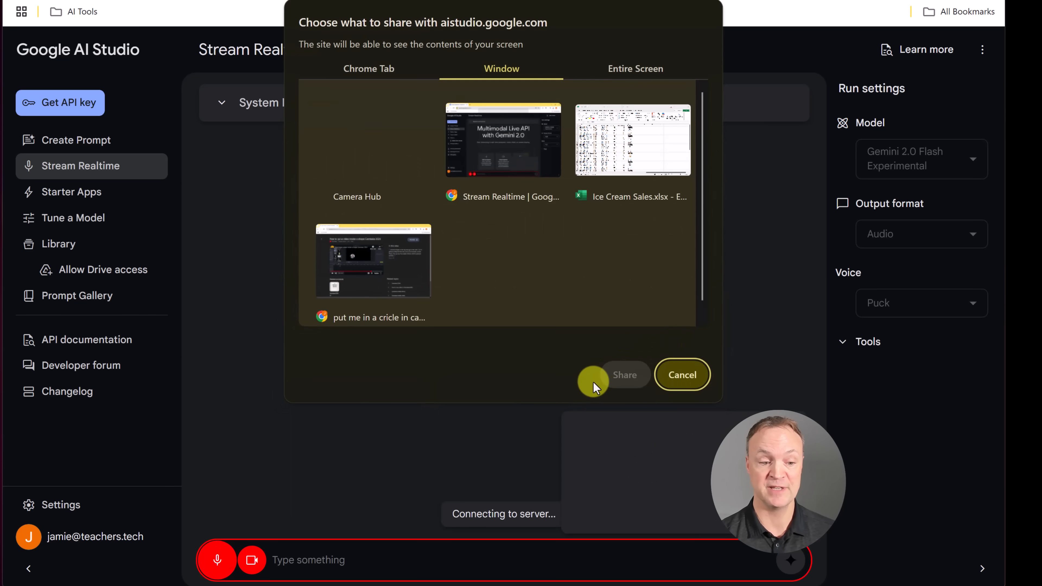
{"action": "left_click", "coordinate": [624, 374]}
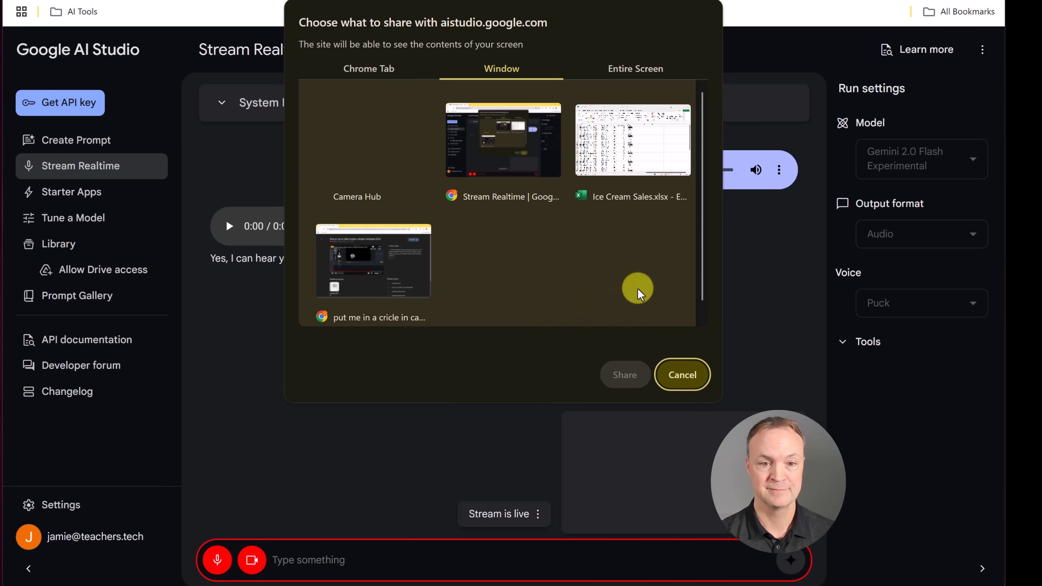
{"action": "mouse_move", "coordinate": [672, 212]}
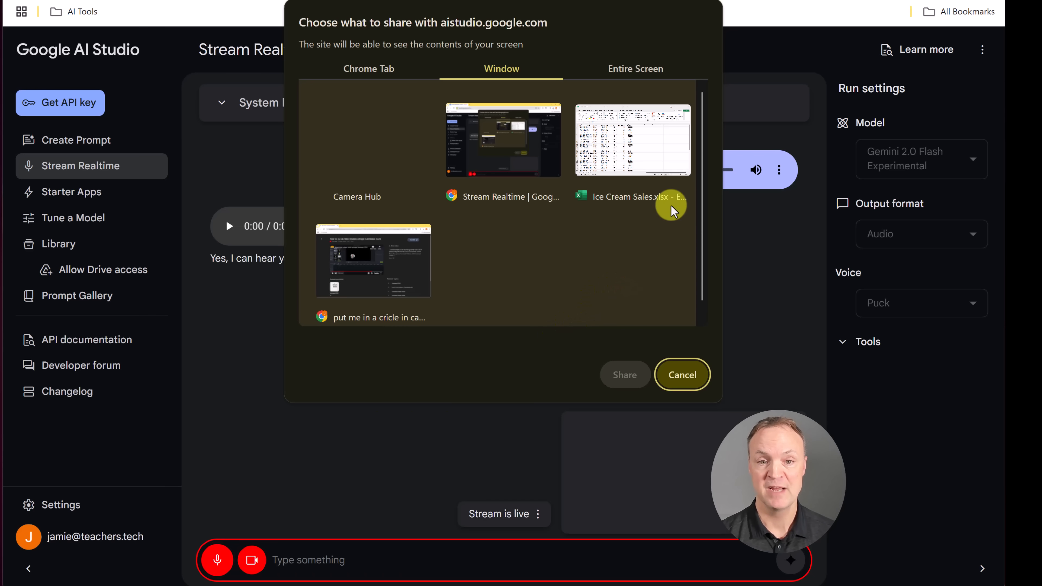
{"action": "left_click", "coordinate": [632, 139]}
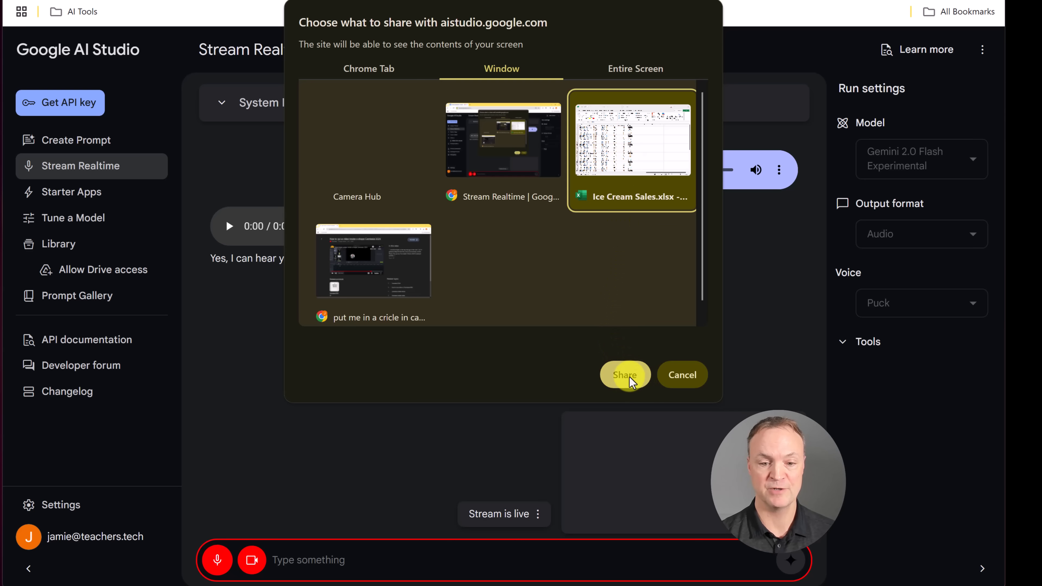
Confirm sharing the Excel window and select a cell inside the sales data
{"action": "left_click", "coordinate": [623, 375]}
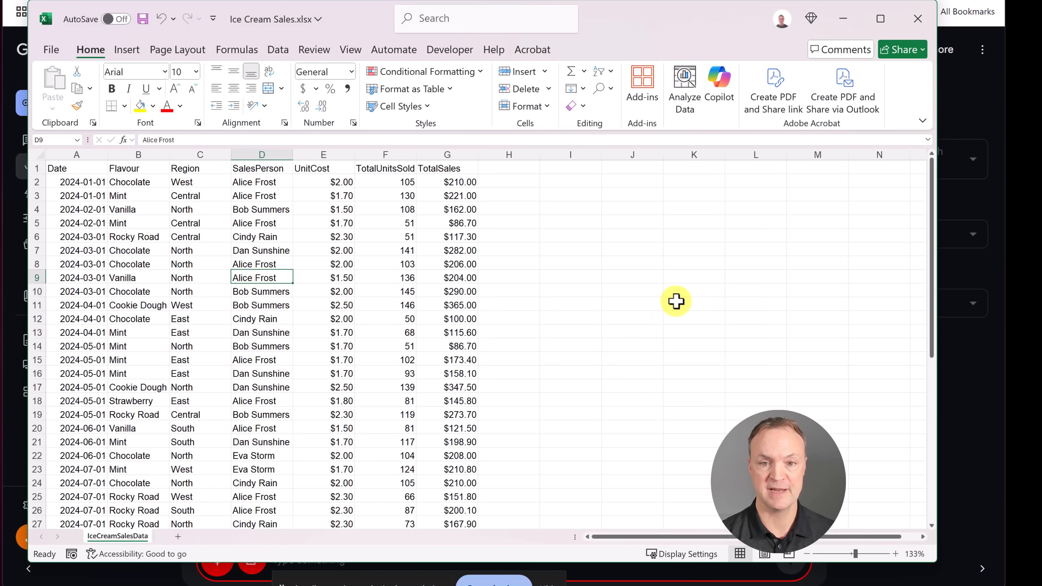
{"action": "mouse_move", "coordinate": [726, 301]}
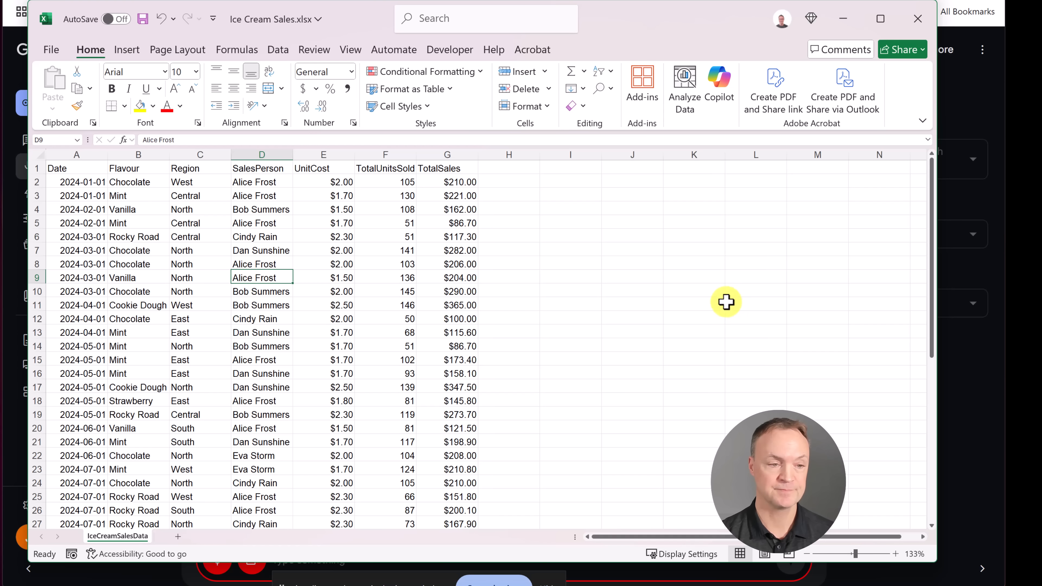
{"action": "mouse_move", "coordinate": [722, 316]}
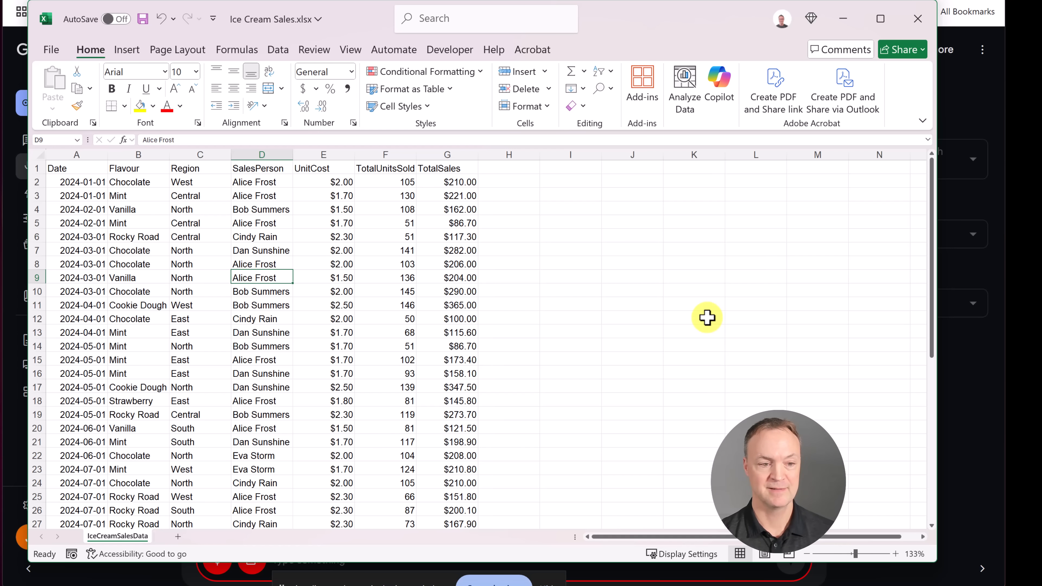
{"action": "mouse_move", "coordinate": [701, 317]}
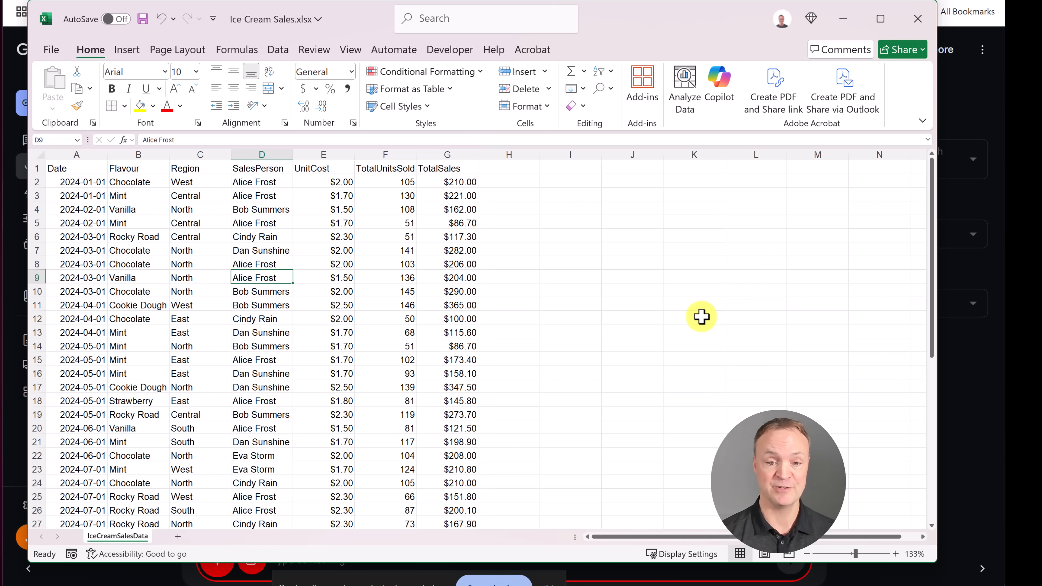
{"action": "left_click", "coordinate": [570, 290]}
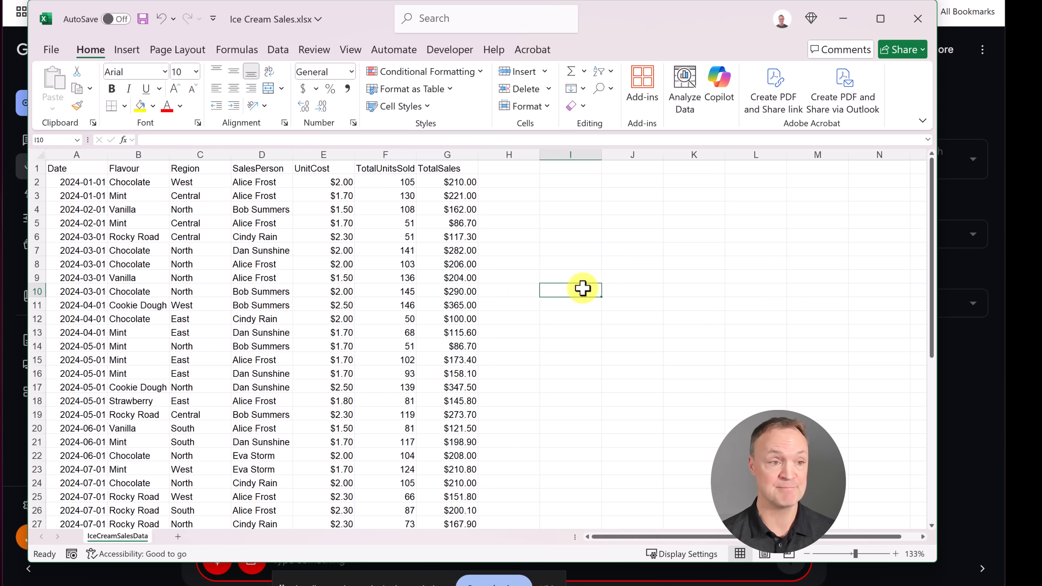
{"action": "mouse_move", "coordinate": [602, 287]}
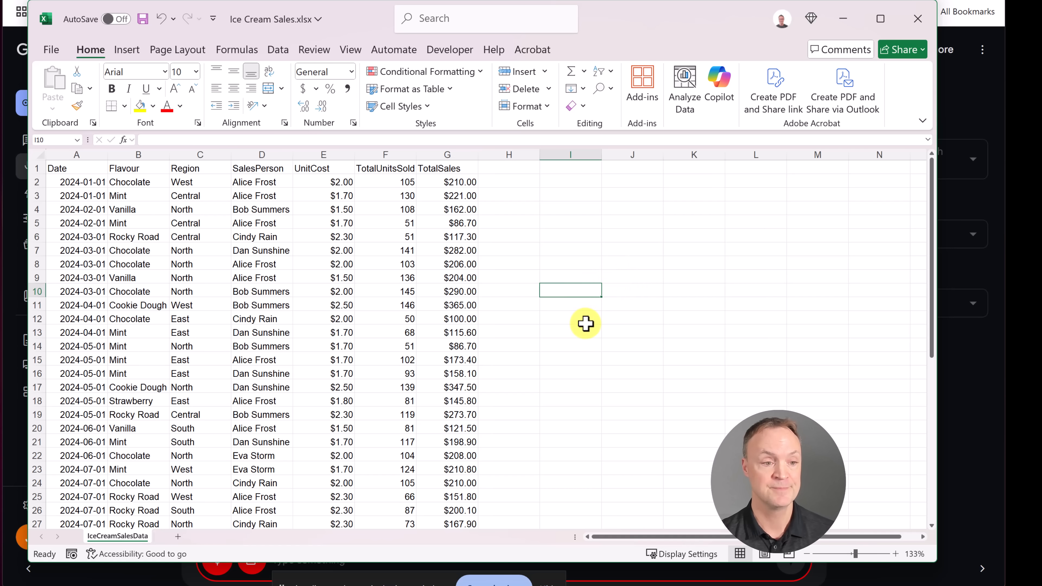
{"action": "mouse_move", "coordinate": [584, 331]}
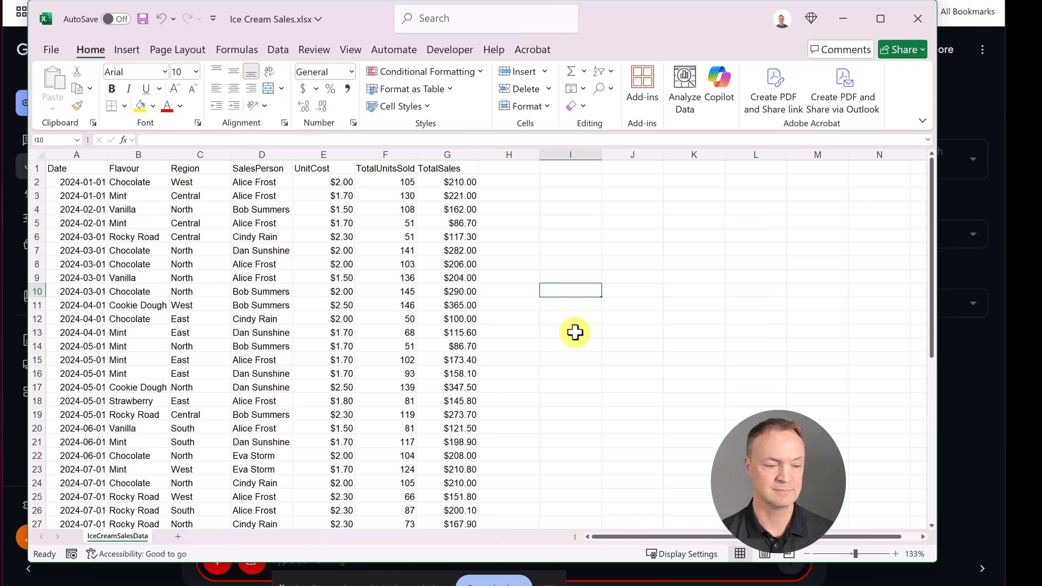
{"action": "left_click", "coordinate": [261, 264]}
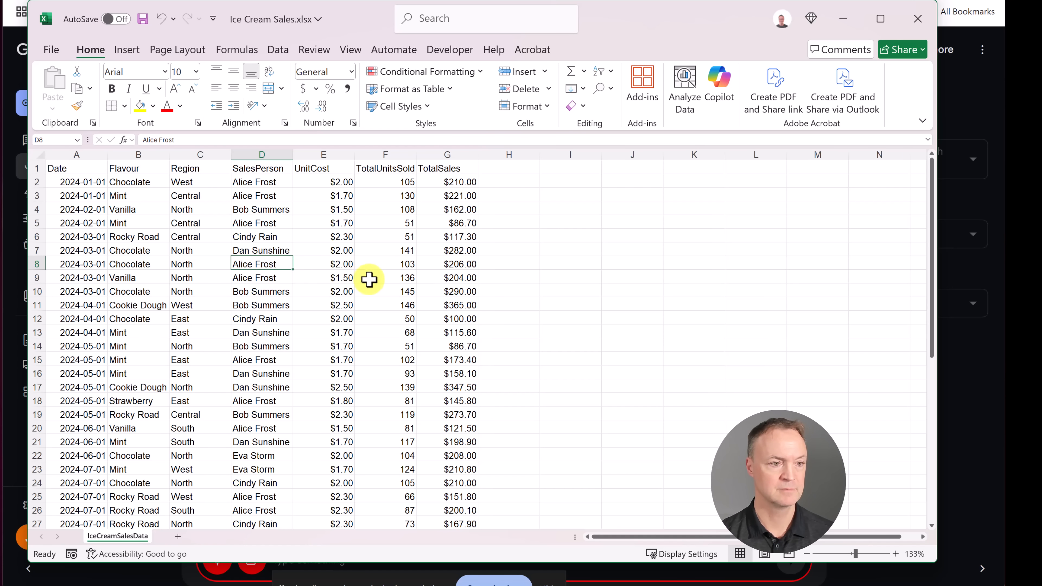
{"action": "mouse_move", "coordinate": [251, 222]}
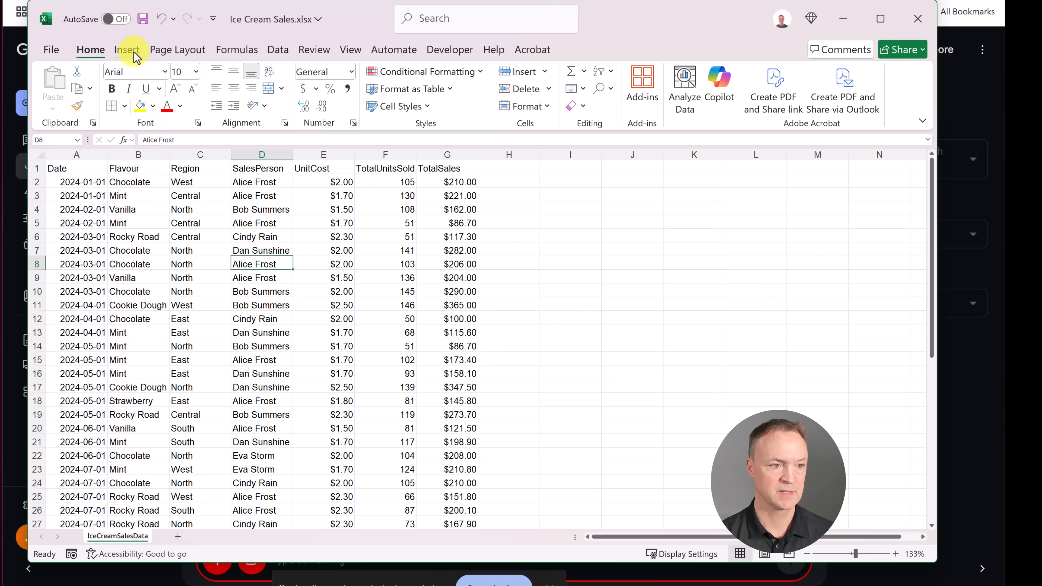
Insert a PivotTable from the IceCreamSalesData range onto a new worksheet
{"action": "left_click", "coordinate": [127, 49]}
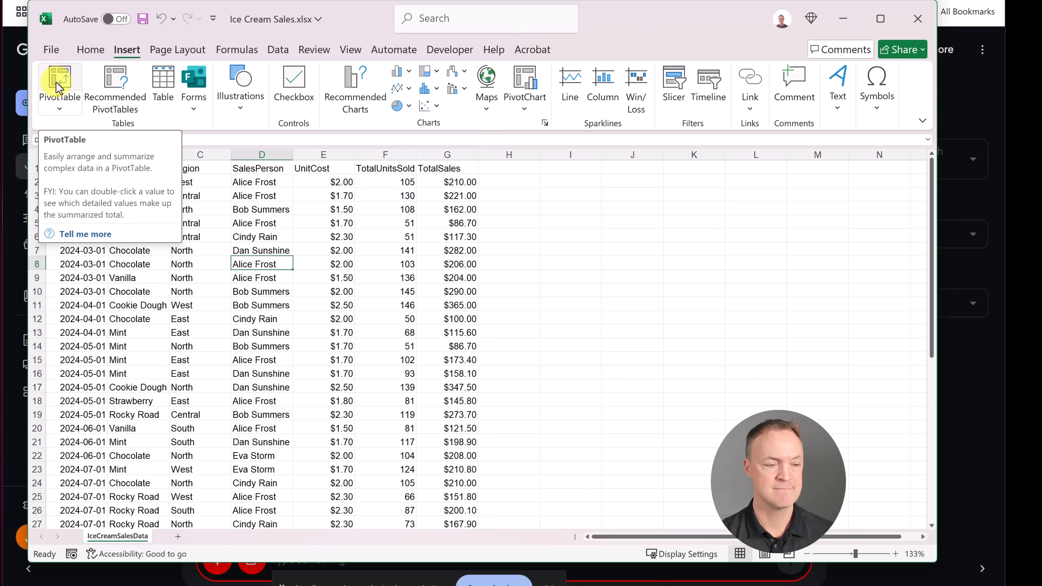
{"action": "left_click", "coordinate": [59, 84]}
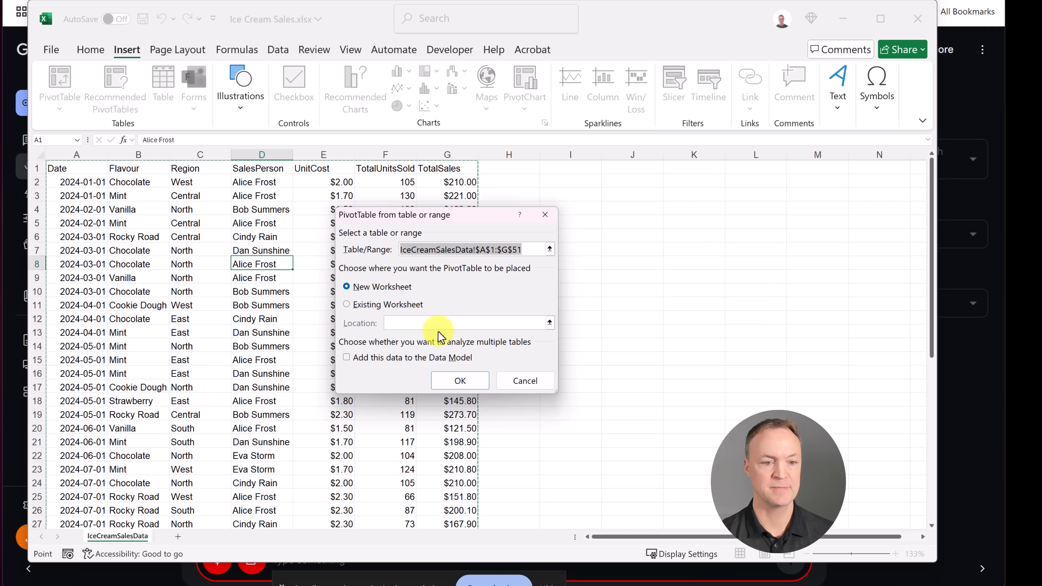
{"action": "mouse_move", "coordinate": [518, 309]}
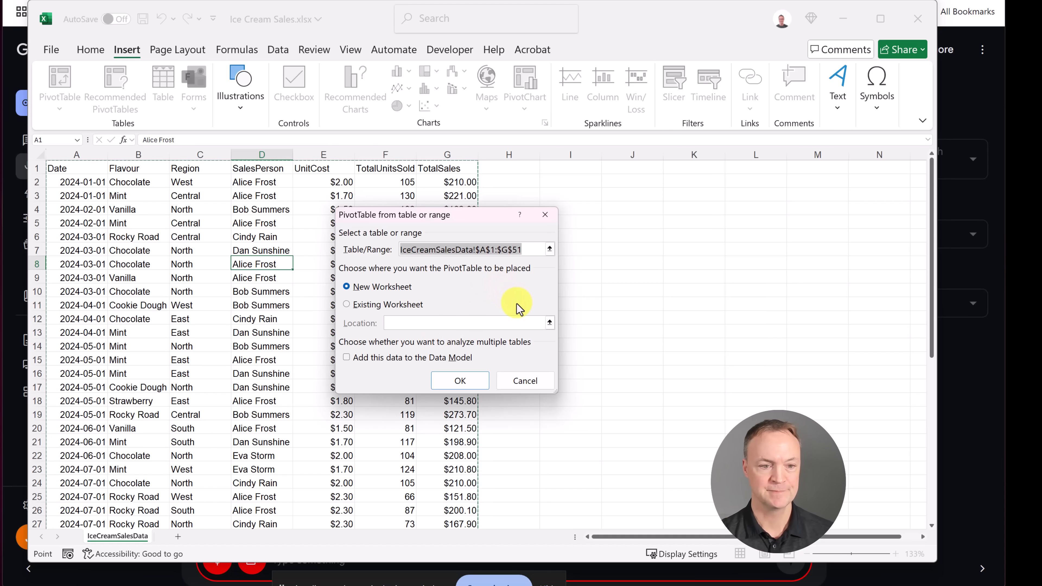
{"action": "mouse_move", "coordinate": [519, 309]}
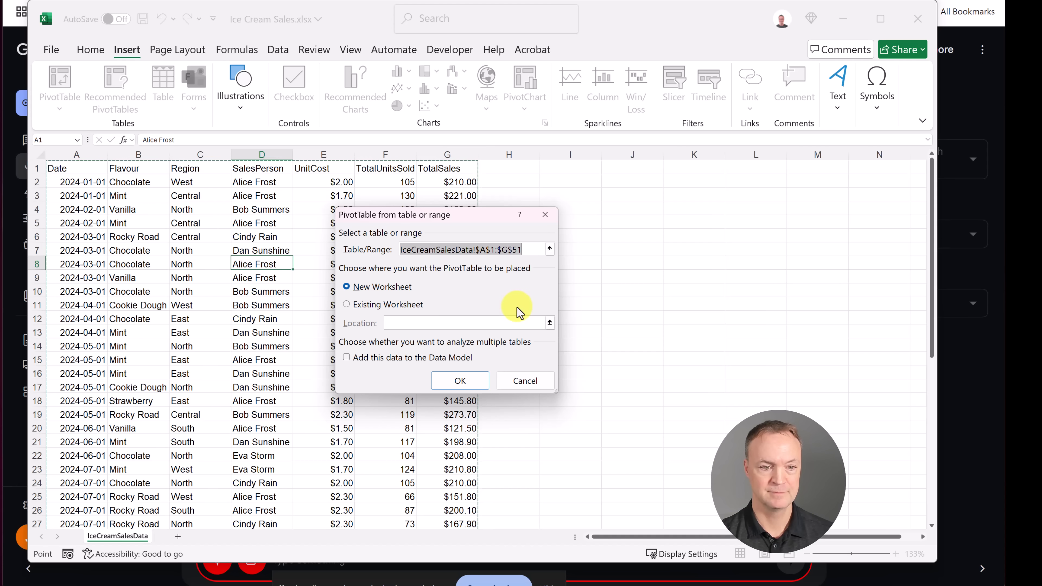
{"action": "mouse_move", "coordinate": [514, 315]}
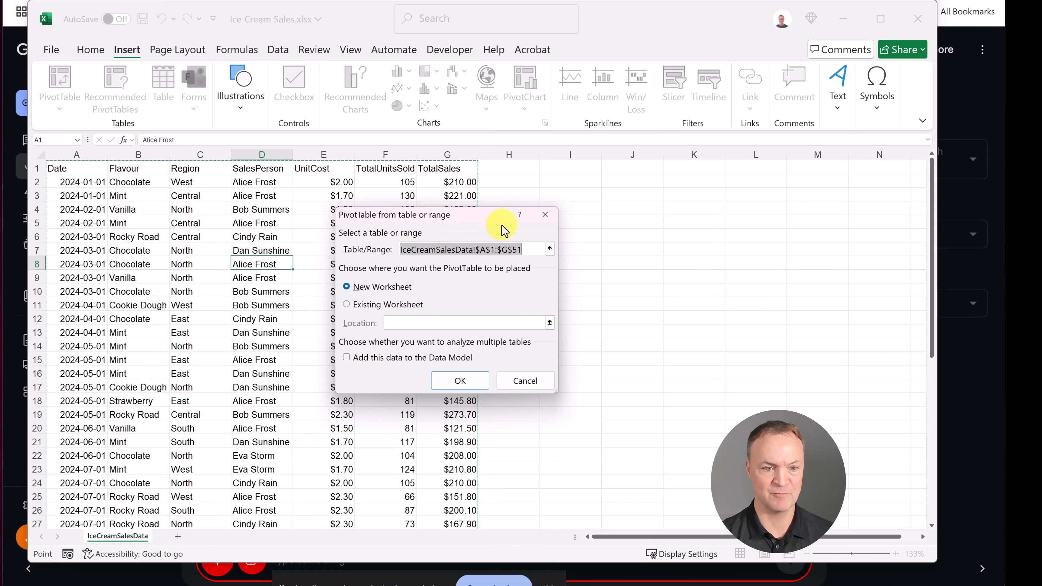
{"action": "mouse_move", "coordinate": [540, 295]}
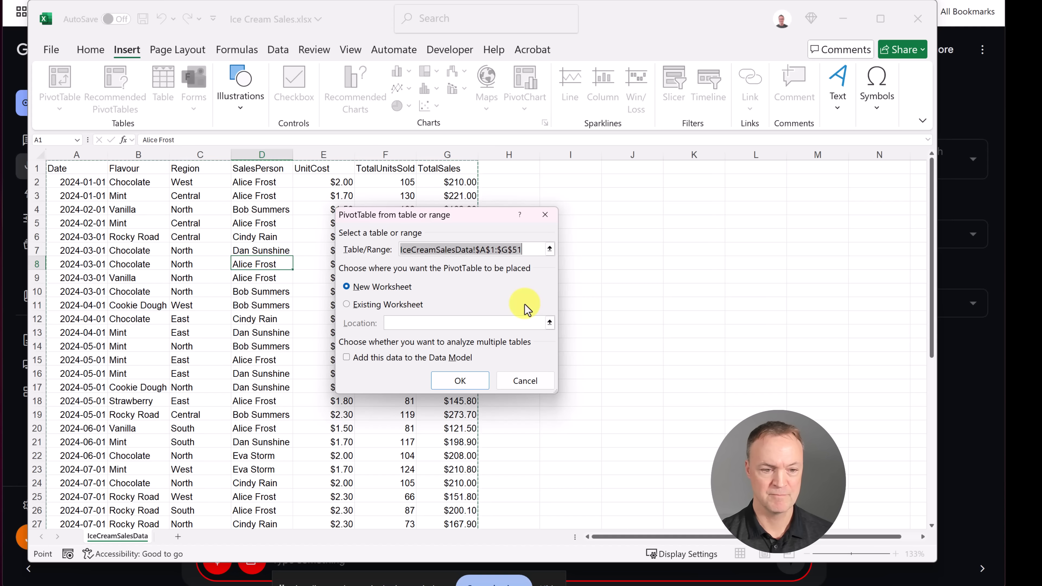
{"action": "mouse_move", "coordinate": [520, 310]}
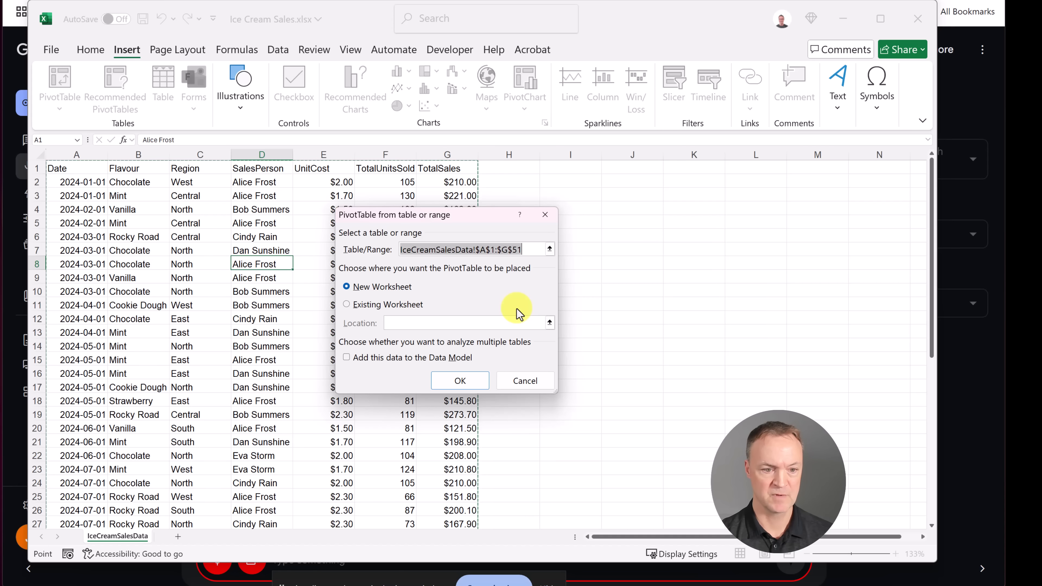
{"action": "mouse_move", "coordinate": [518, 313]}
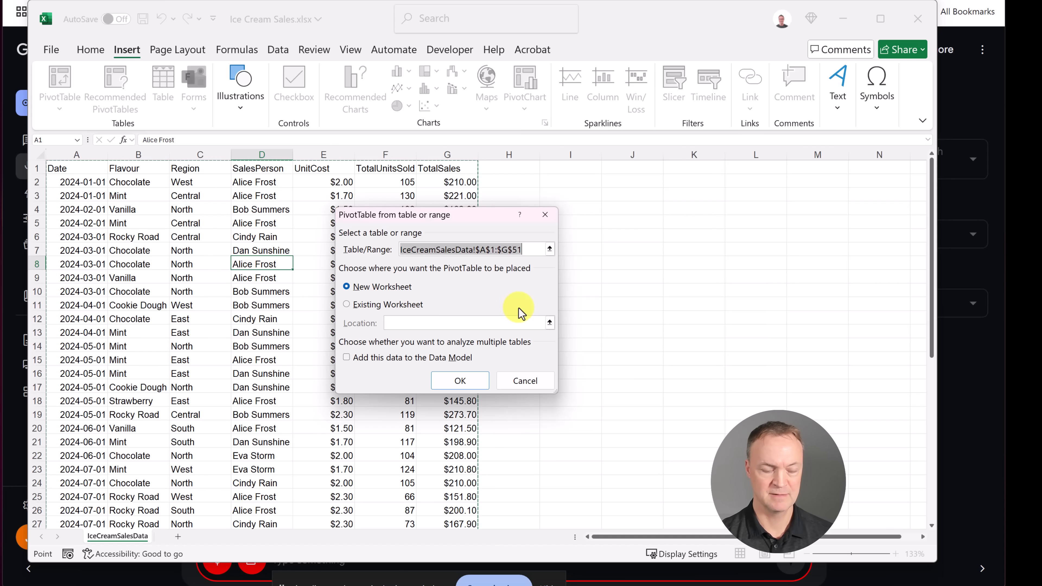
{"action": "mouse_move", "coordinate": [506, 319]}
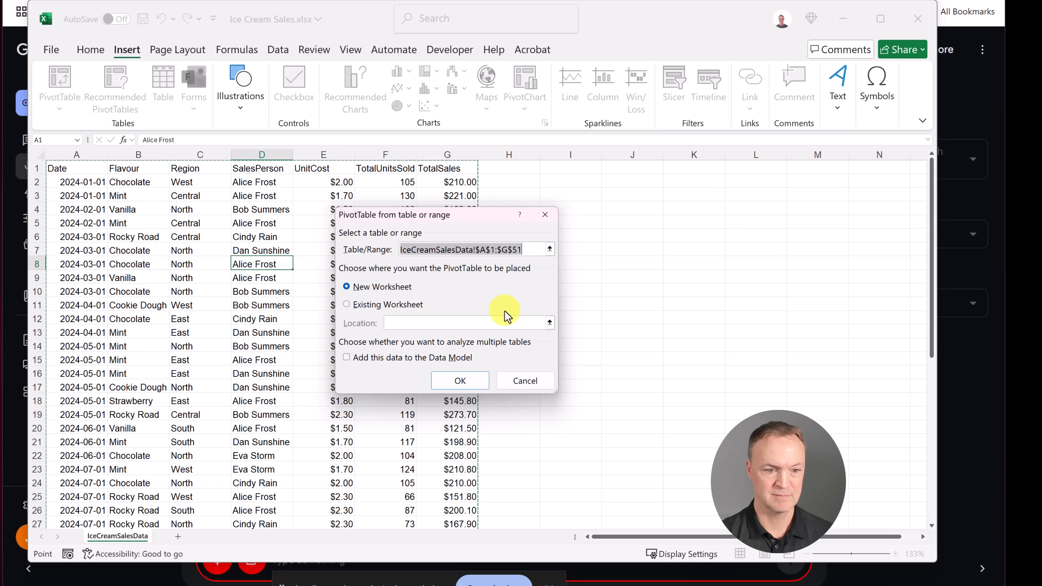
{"action": "mouse_move", "coordinate": [396, 386]}
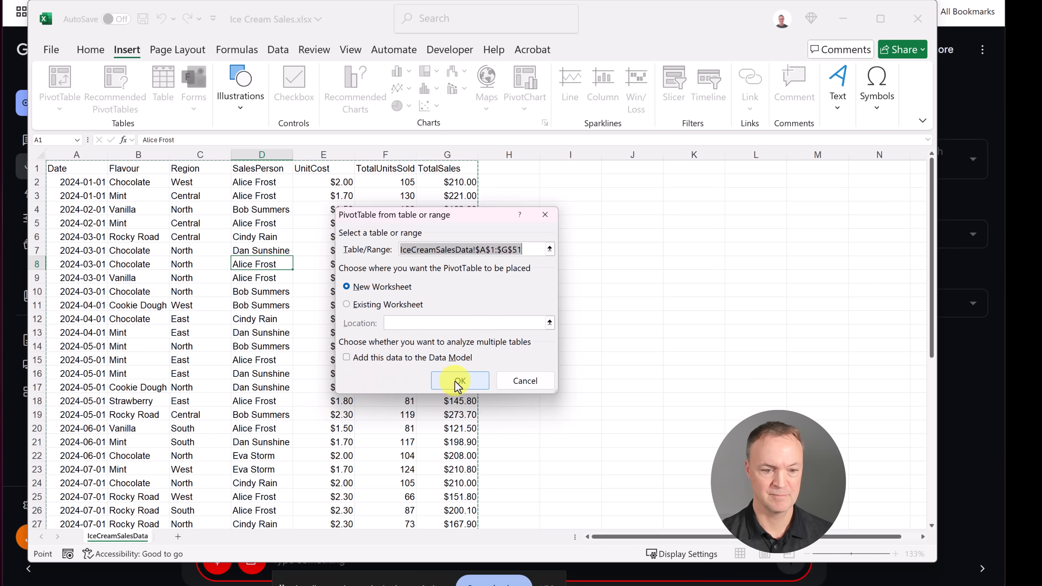
{"action": "left_click", "coordinate": [458, 380]}
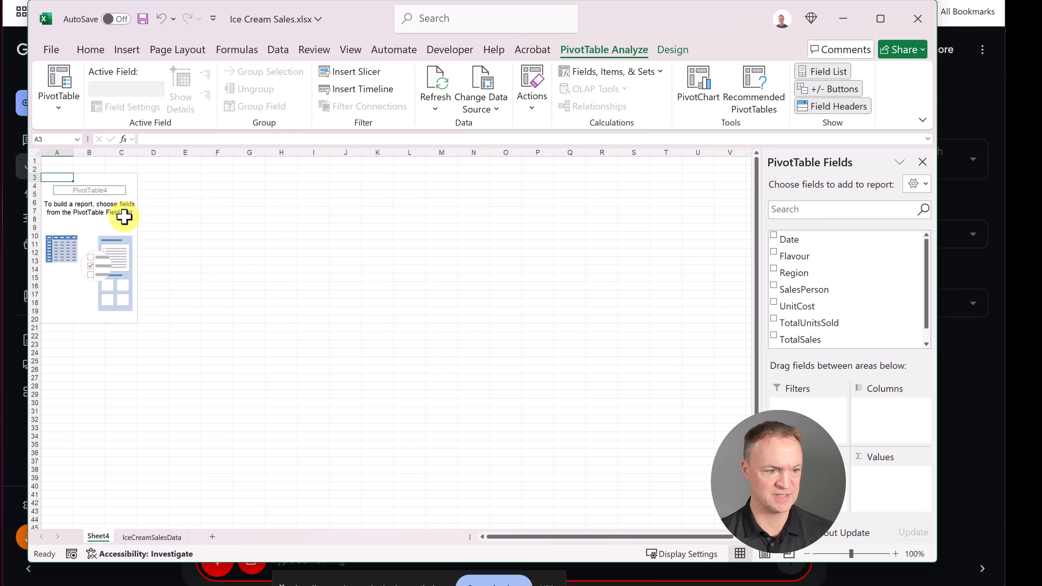
{"action": "mouse_move", "coordinate": [270, 284]}
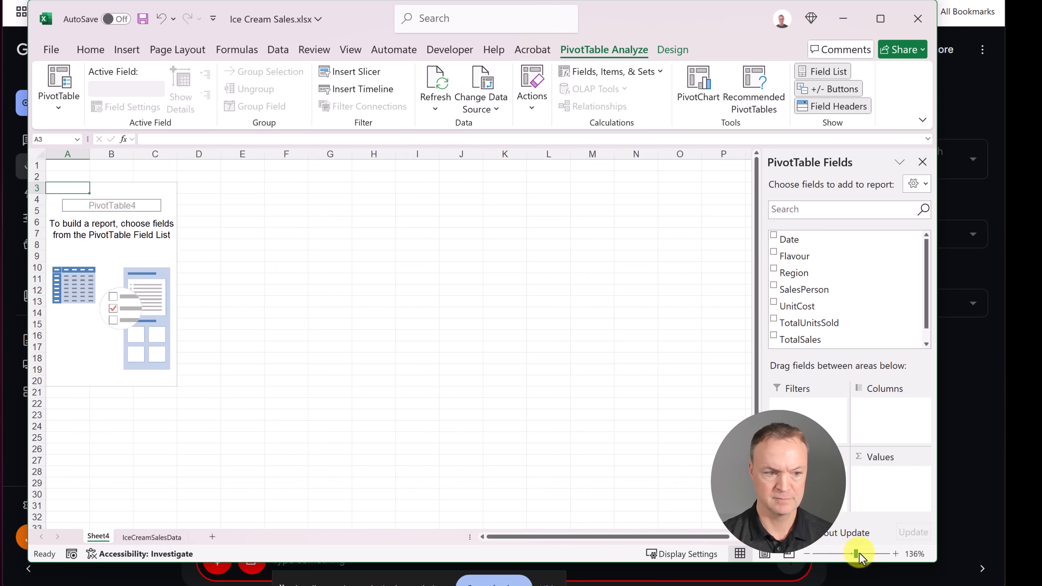
Zoom the new Sheet4 to about 162% with the status-bar slider
{"action": "left_click_drag", "start_coordinate": [858, 554], "coordinate": [868, 553]}
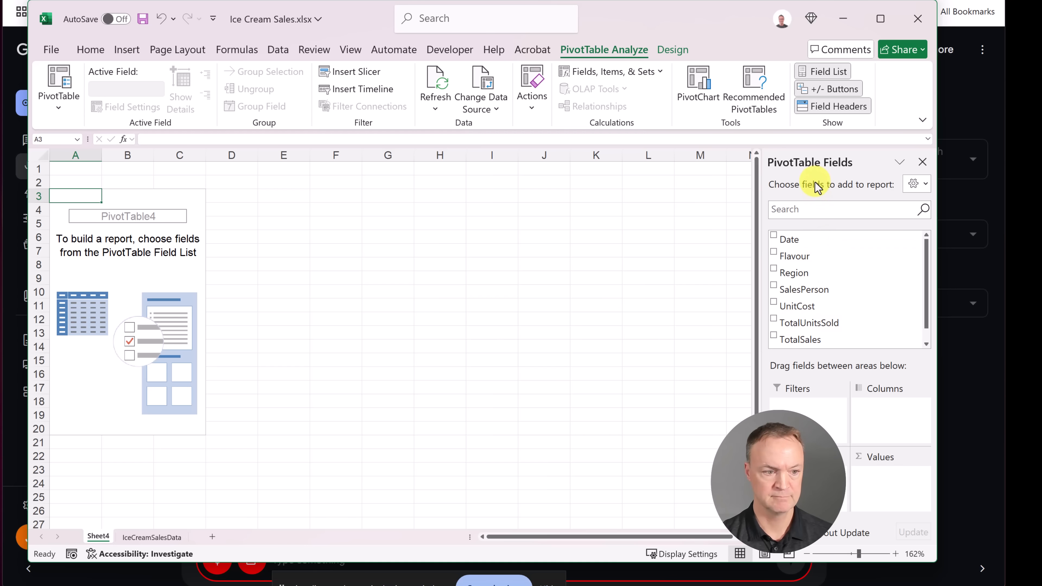
{"action": "mouse_move", "coordinate": [786, 198]}
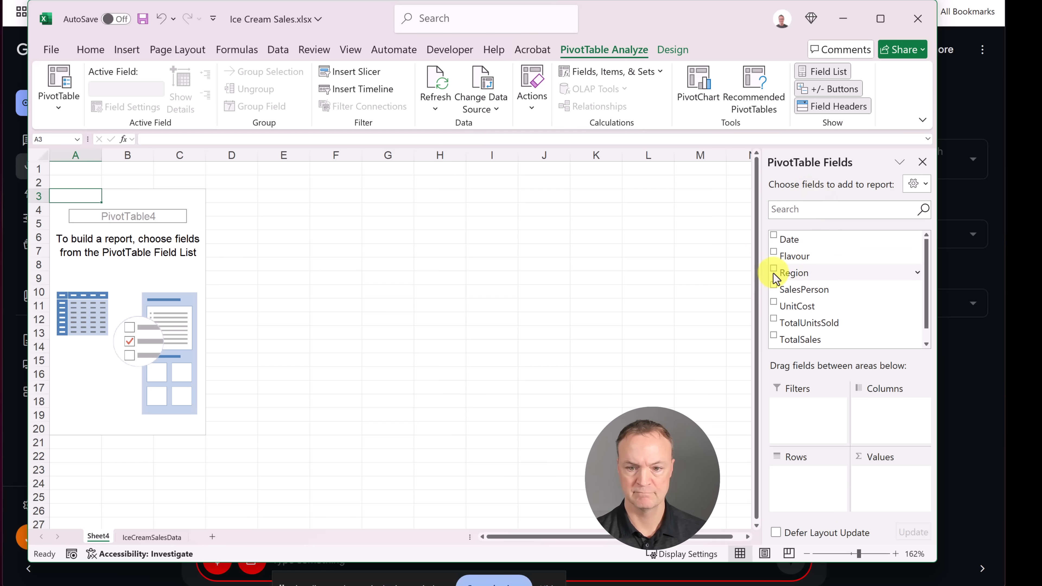
Add Region as rows and summed TotalSales as values, totalling $10,133.80
{"action": "left_click", "coordinate": [774, 272]}
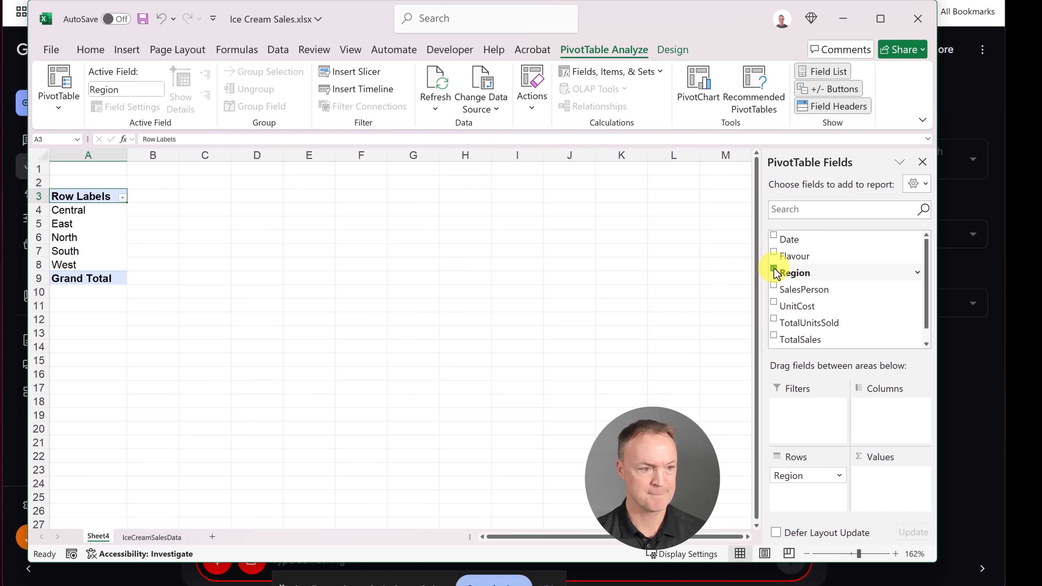
{"action": "left_click", "coordinate": [773, 268]}
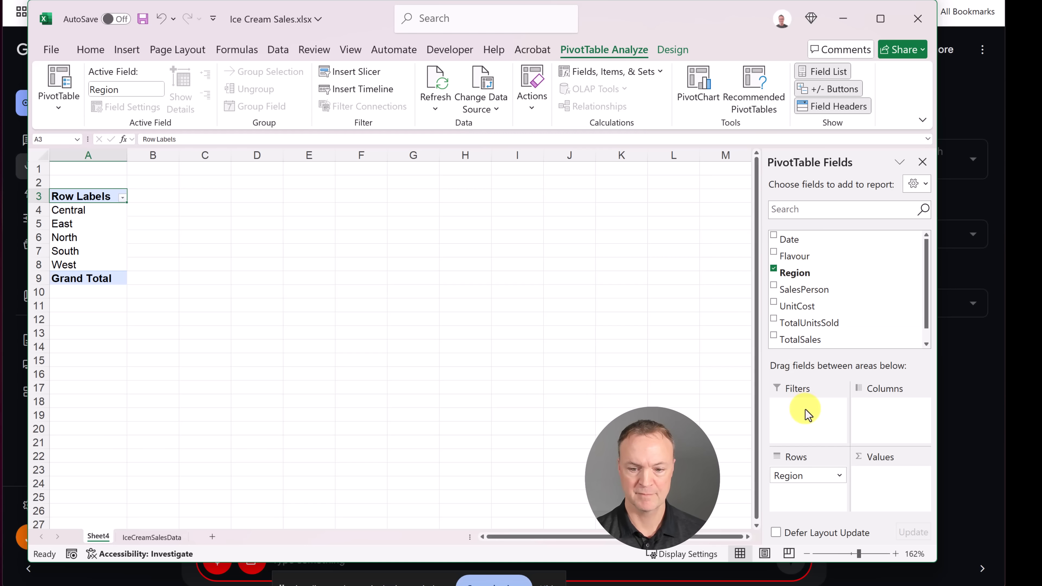
{"action": "mouse_move", "coordinate": [789, 370]}
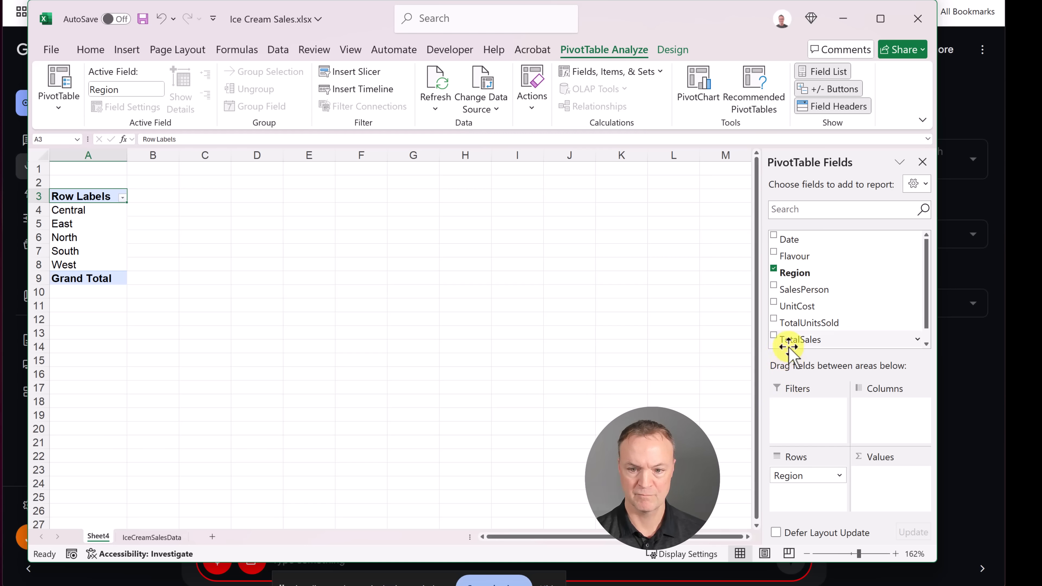
{"action": "left_click", "coordinate": [774, 336]}
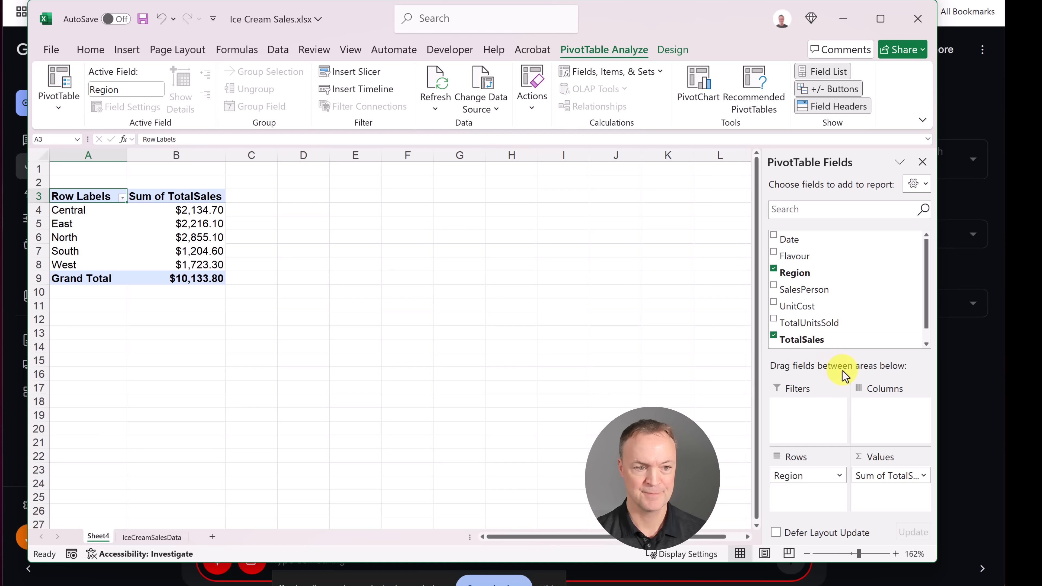
{"action": "mouse_move", "coordinate": [843, 373]}
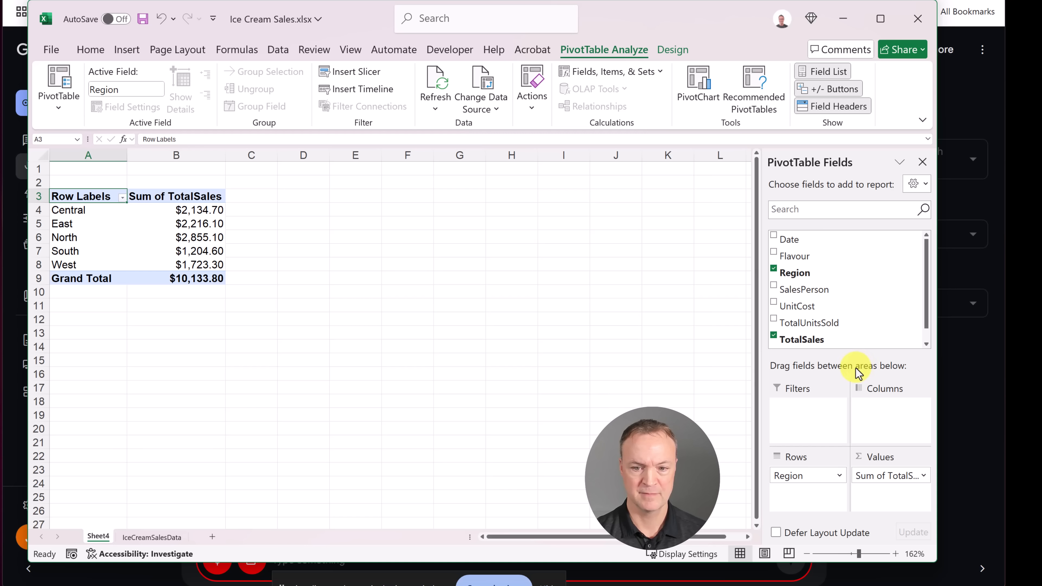
{"action": "mouse_move", "coordinate": [855, 370]}
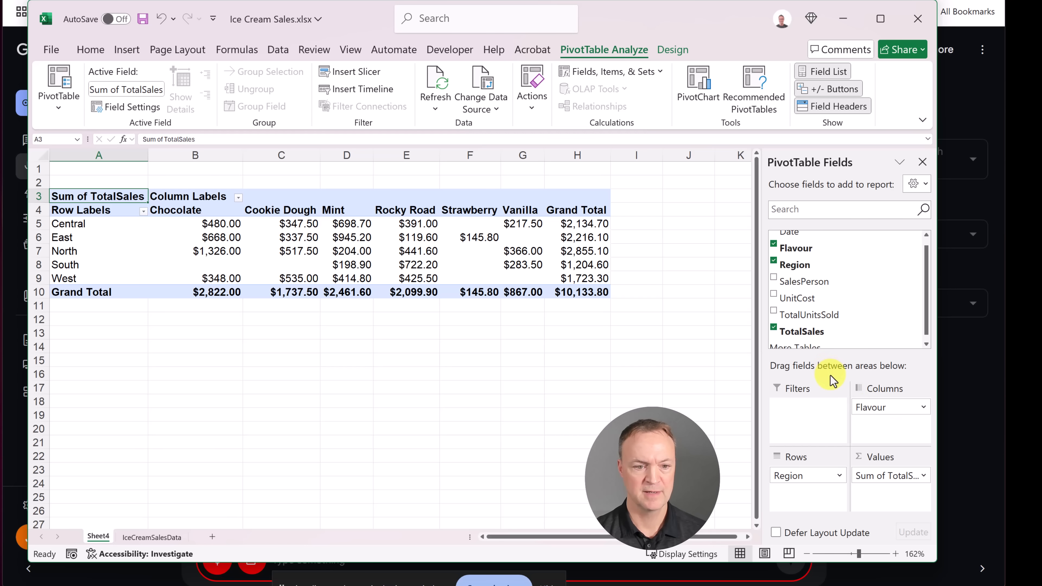
{"action": "mouse_move", "coordinate": [836, 378]}
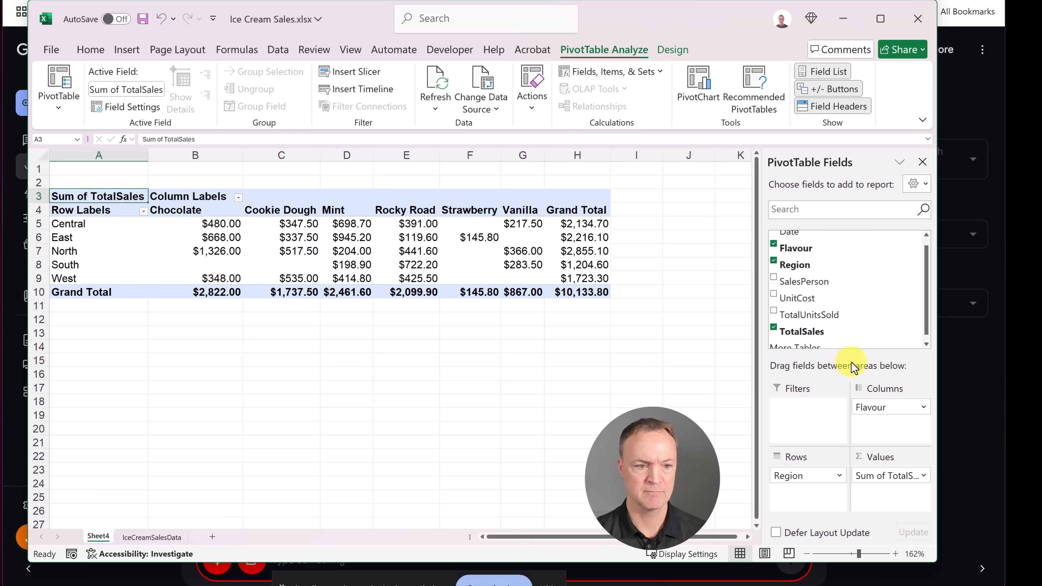
{"action": "mouse_move", "coordinate": [859, 363]}
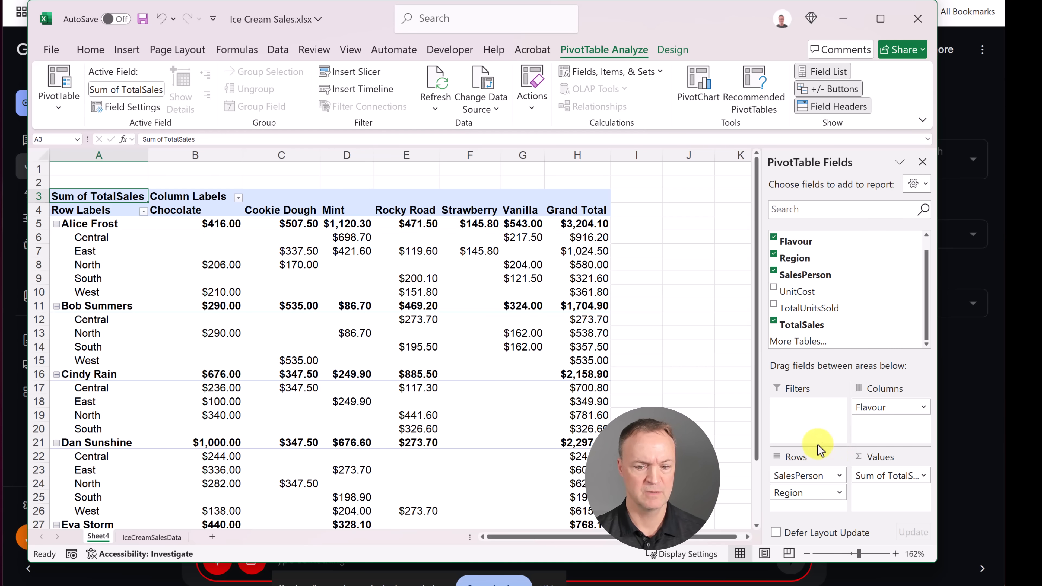
{"action": "mouse_move", "coordinate": [854, 355]}
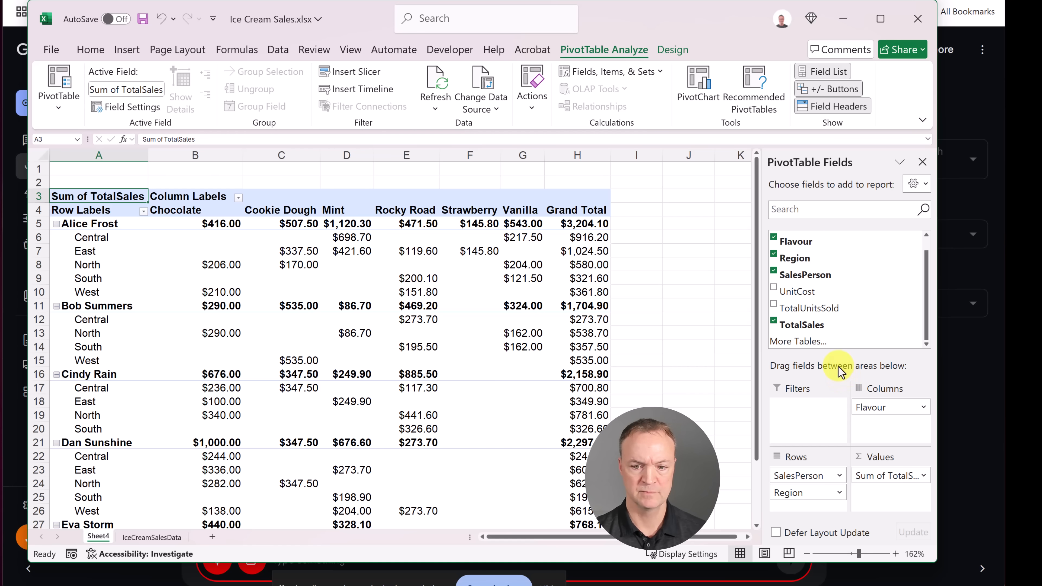
{"action": "mouse_move", "coordinate": [801, 256]}
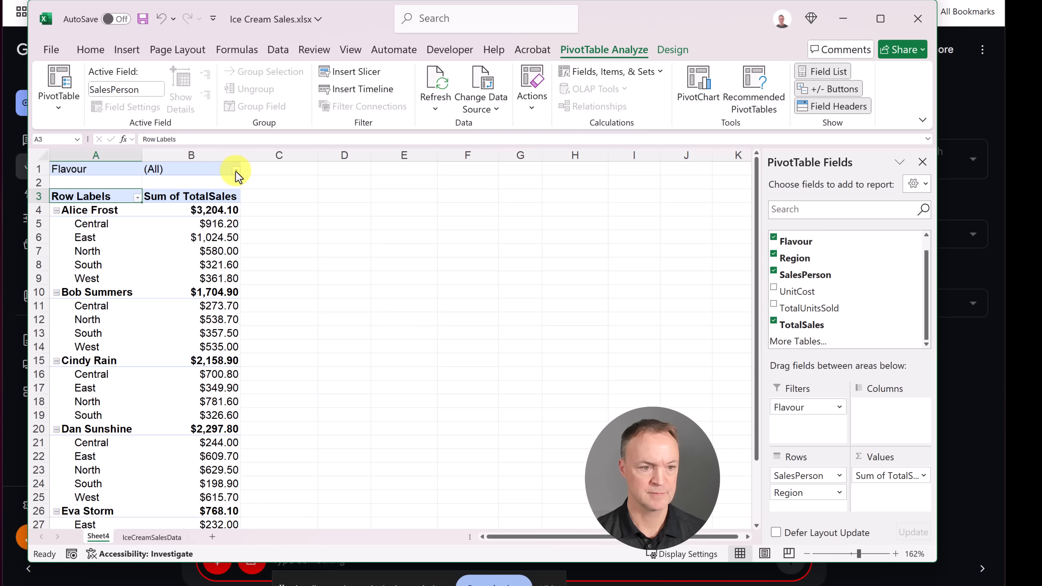
Set the Flavour report filter in B1 to Cookie Dough, leaving $1,737.50 in total
{"action": "left_click", "coordinate": [235, 169]}
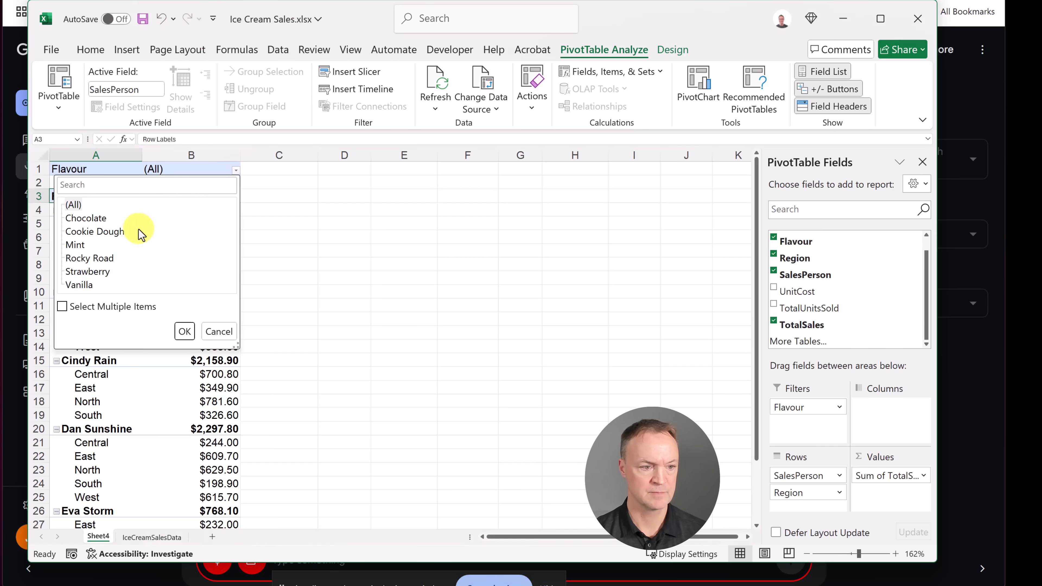
{"action": "left_click", "coordinate": [95, 231]}
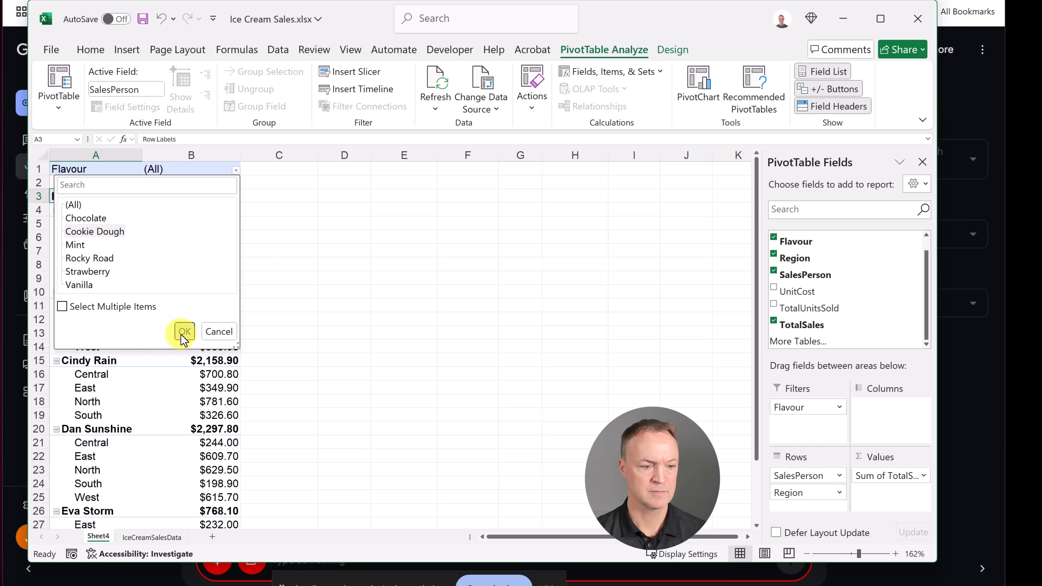
{"action": "left_click", "coordinate": [184, 331]}
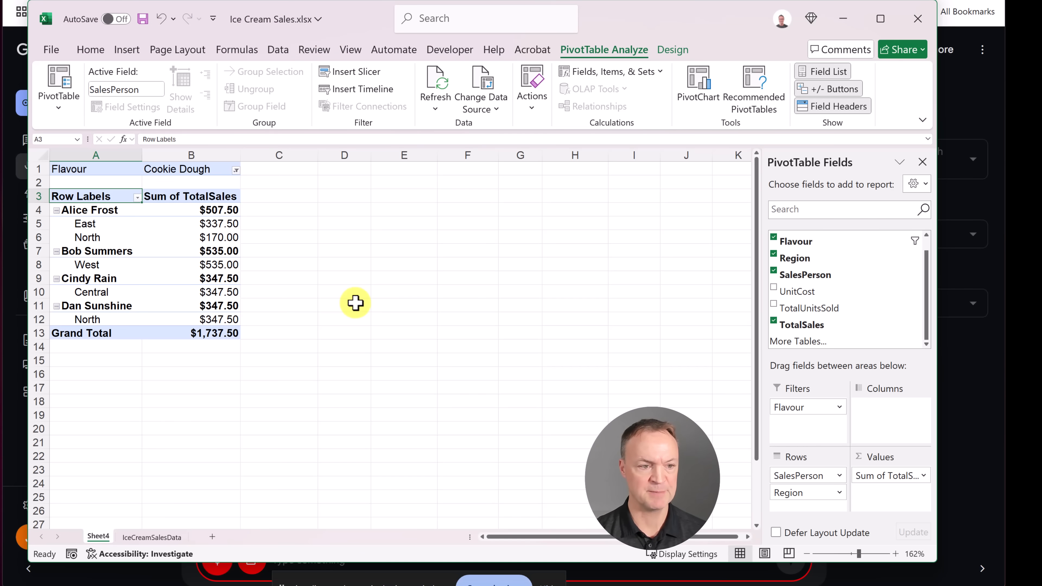
{"action": "mouse_move", "coordinate": [384, 282]}
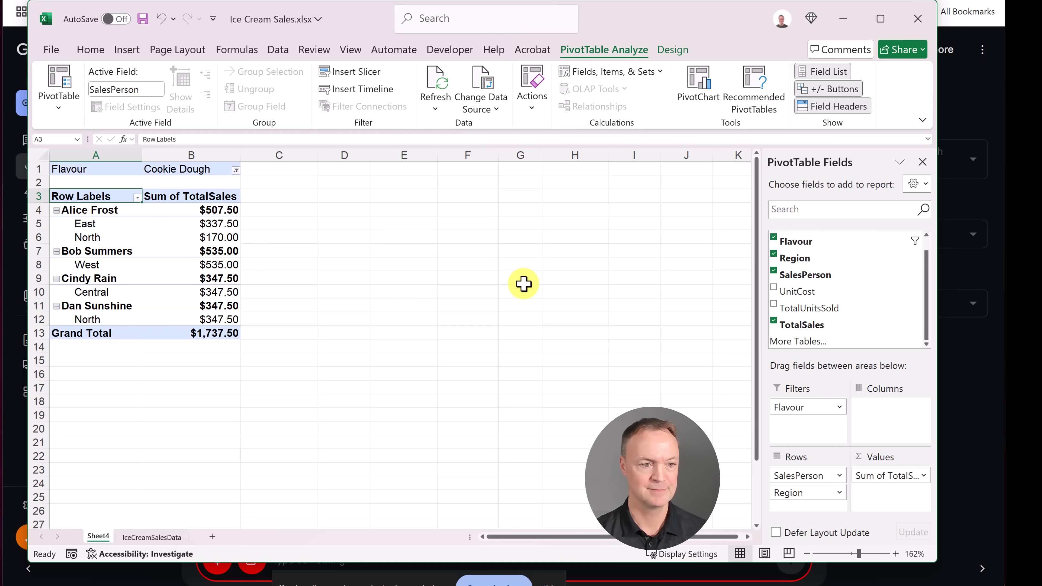
{"action": "mouse_move", "coordinate": [535, 288]}
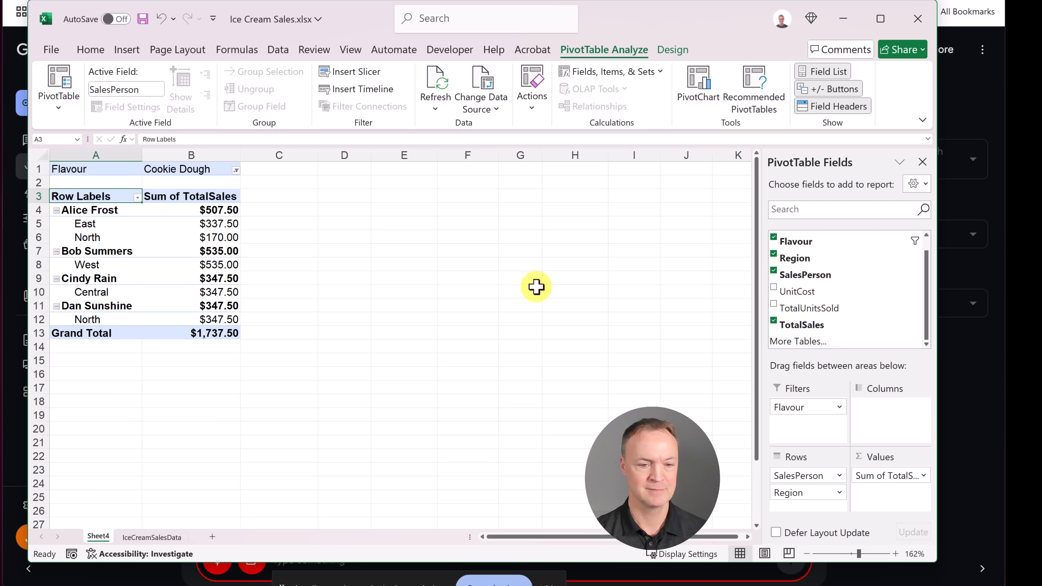
{"action": "mouse_move", "coordinate": [547, 295]}
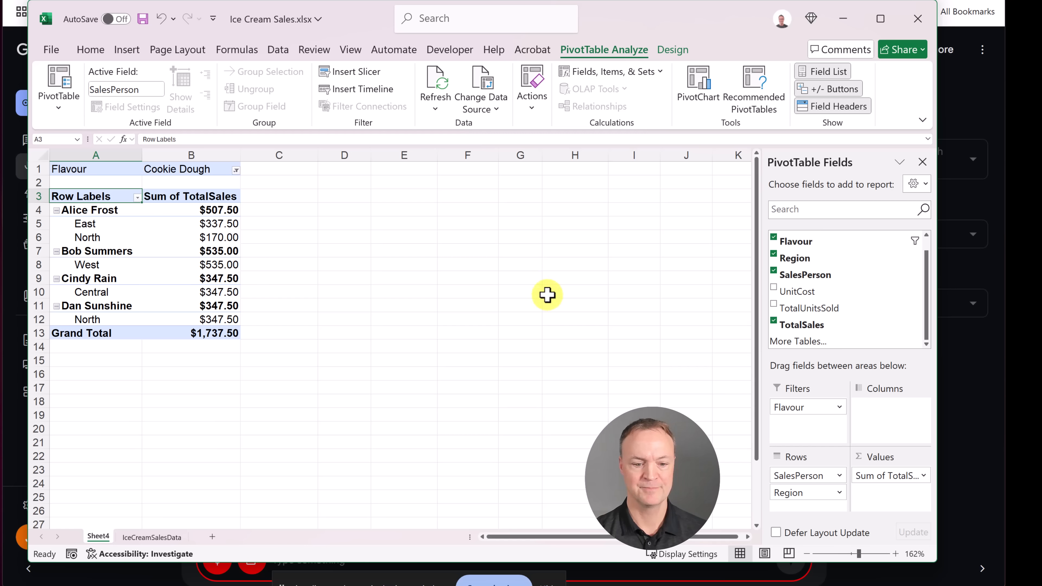
{"action": "mouse_move", "coordinate": [560, 391]}
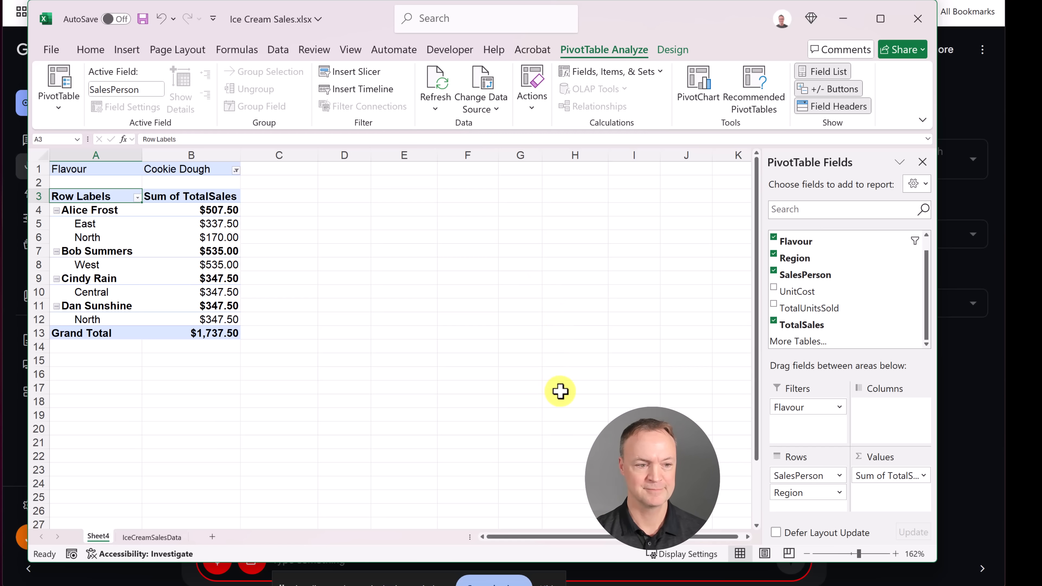
{"action": "mouse_move", "coordinate": [591, 394]}
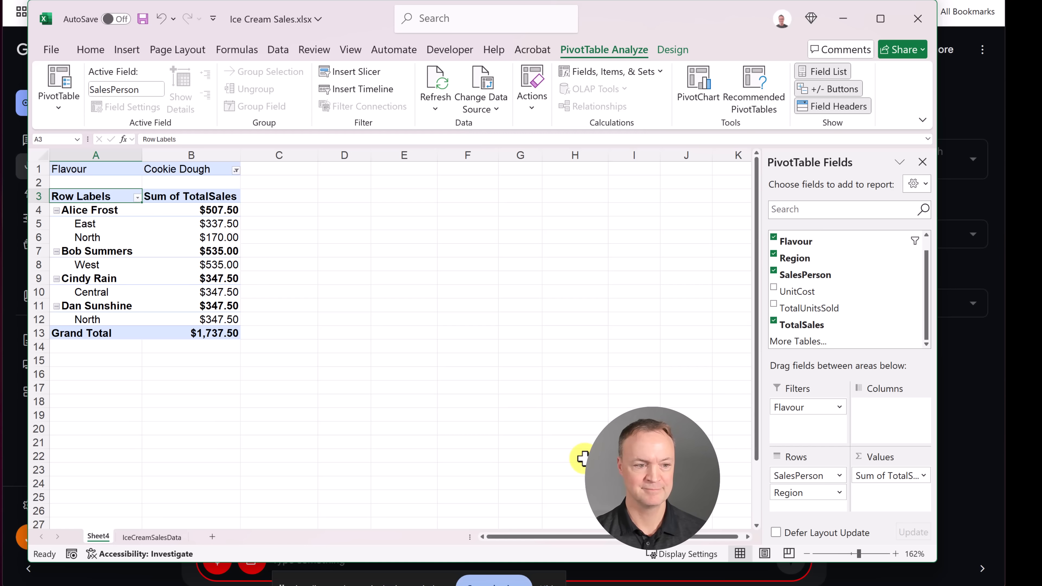
{"action": "mouse_move", "coordinate": [581, 464]}
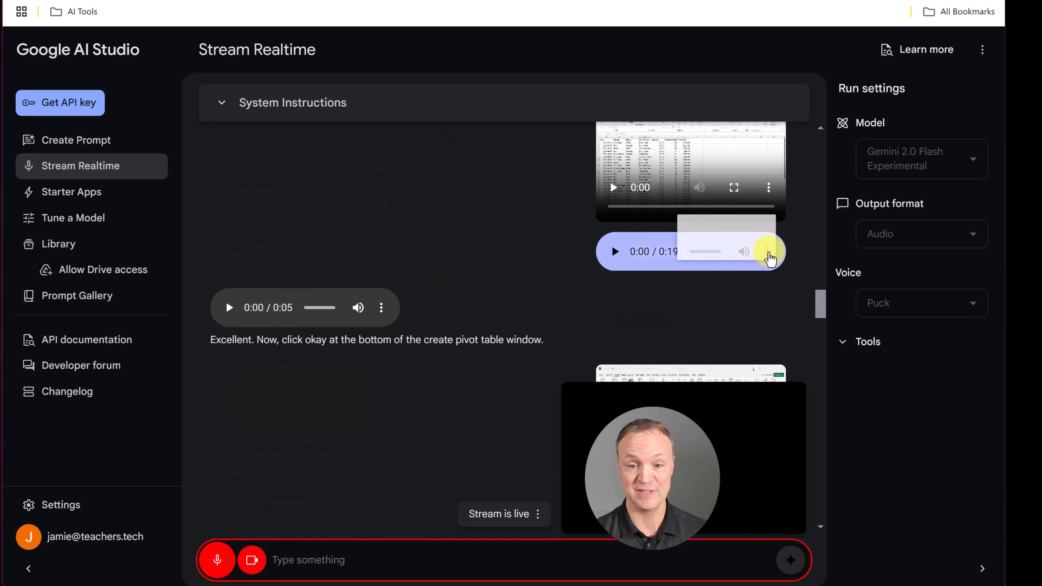
Return to the Stream Realtime session conversation in Google AI Studio
{"action": "left_click", "coordinate": [770, 257]}
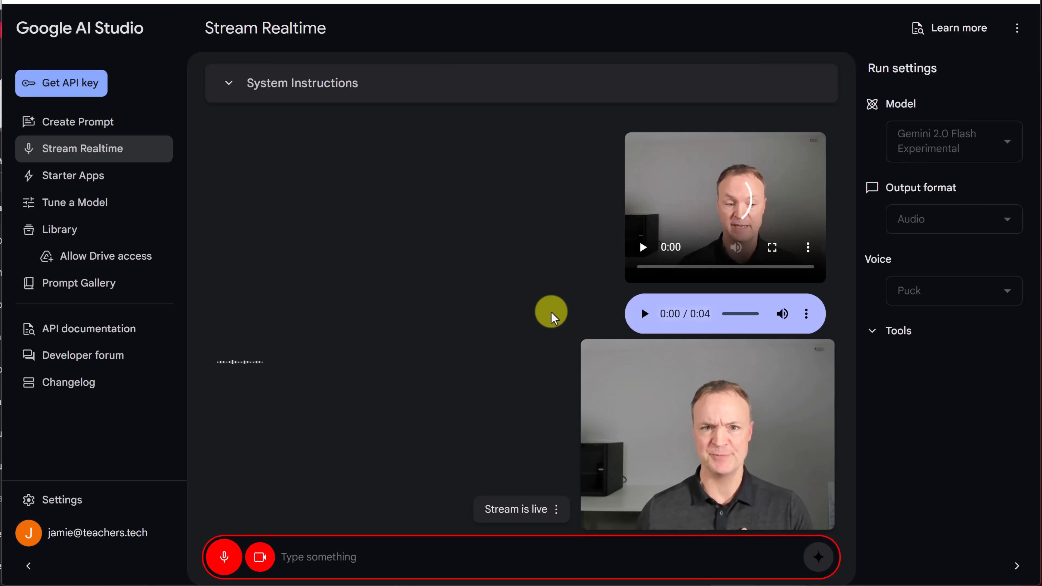
Scroll the live conversation down to Gemini's newest spoken reply
{"action": "scroll", "scroll_direction": "down", "scroll_amount": 3}
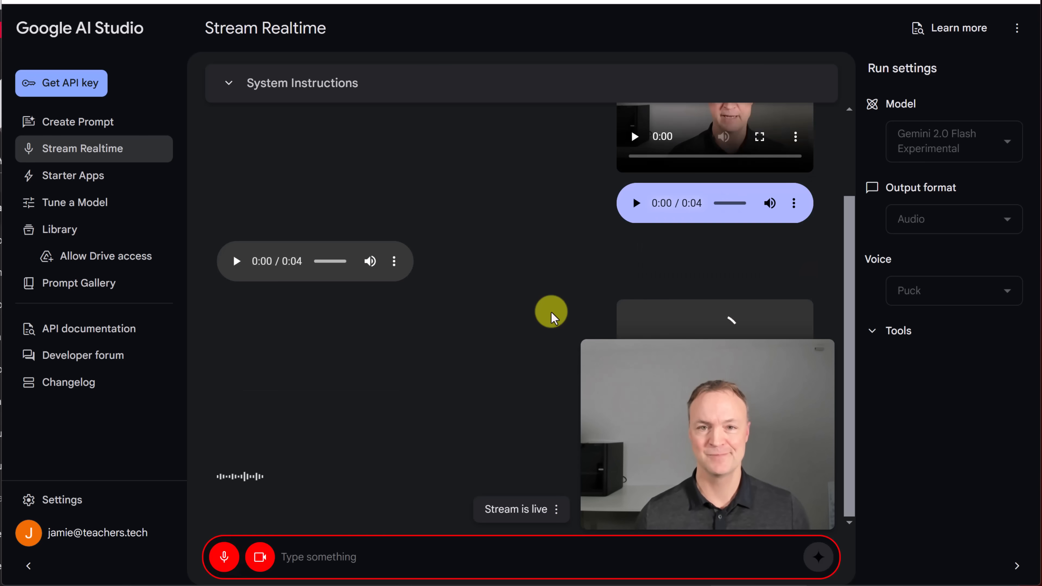